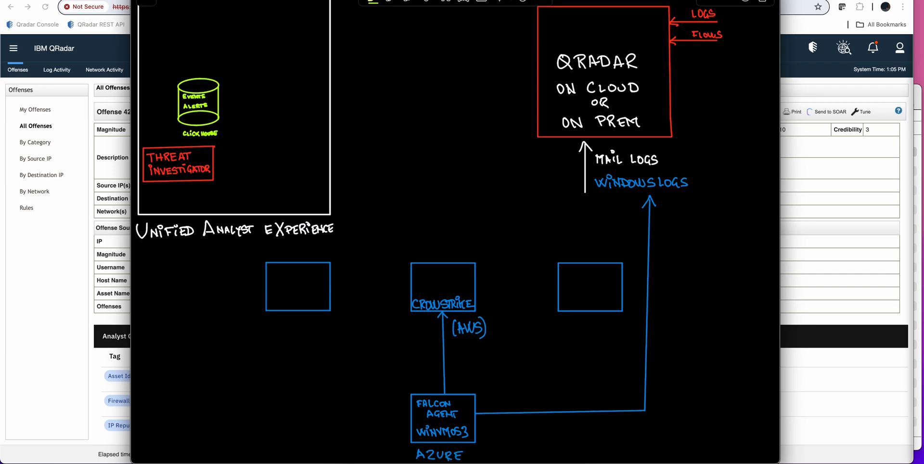
# Type Cloud Native, AQL and Java notes, erase them, and begin a U under Unified Analyst Experience.
pyautogui.write('CORRF')
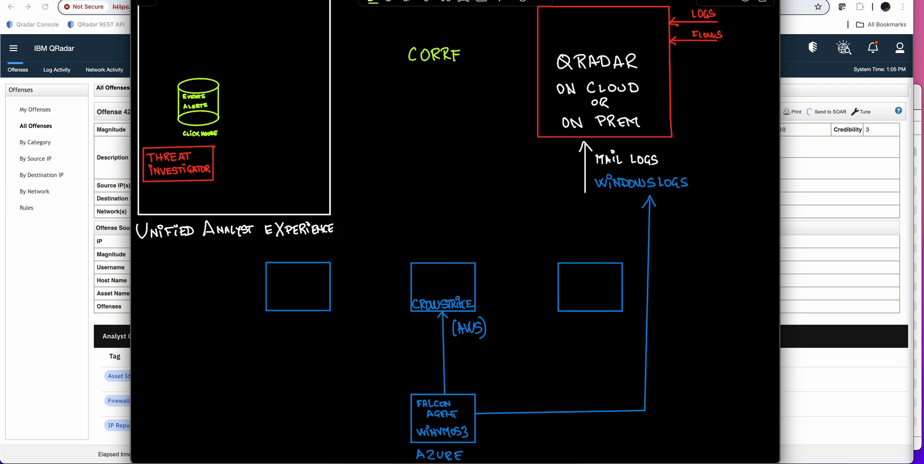
pyautogui.write('LA')
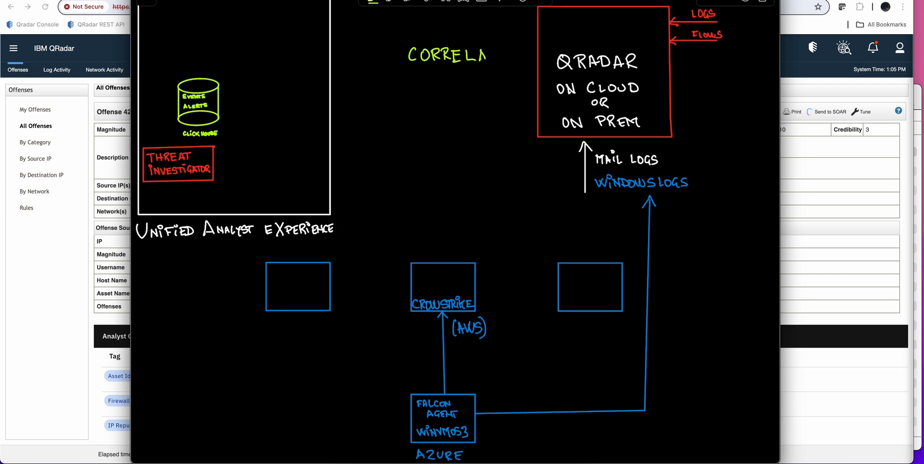
pyautogui.write('TION')
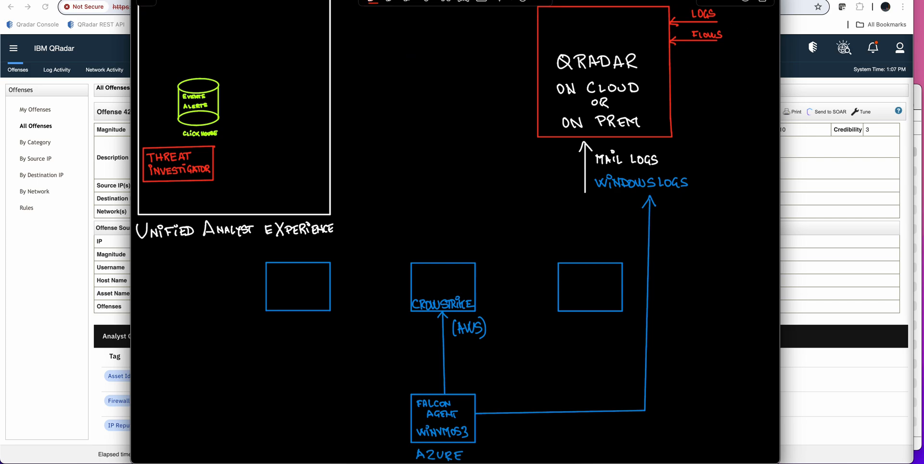
pyautogui.write('CLOUD NATIVE')
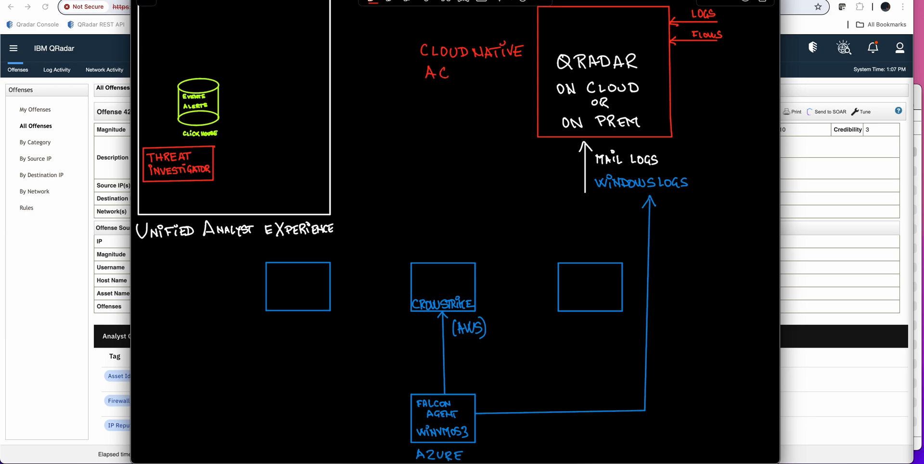
pyautogui.write('QL')
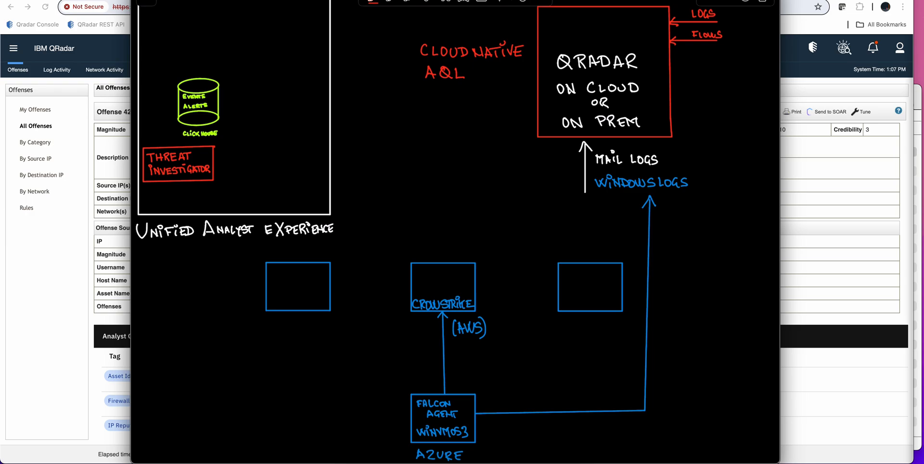
pyautogui.write('JAVA')
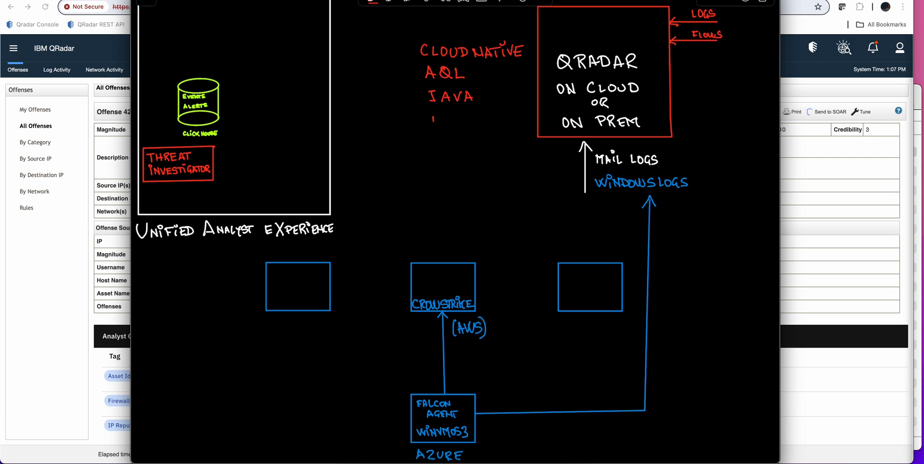
pyautogui.write('UI')
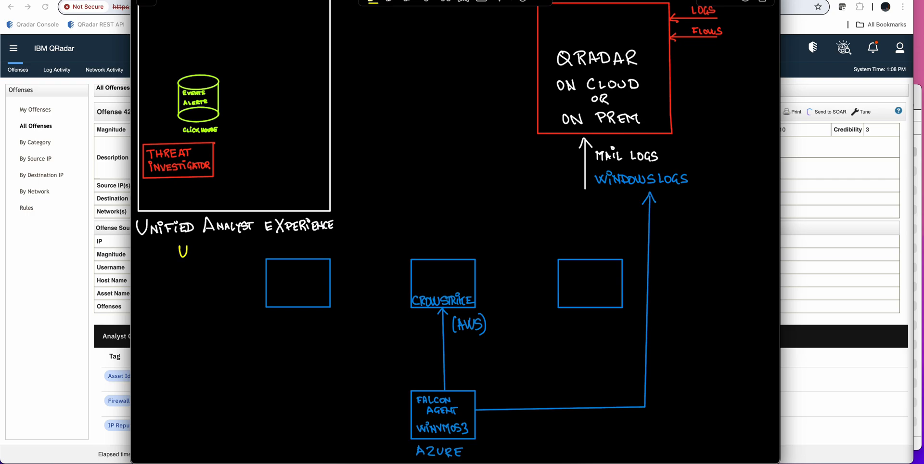
# Complete UAX, add a yellow EGRESS arrow from CrowdStrike to QRadar, and tick three items.
pyautogui.write('AX')
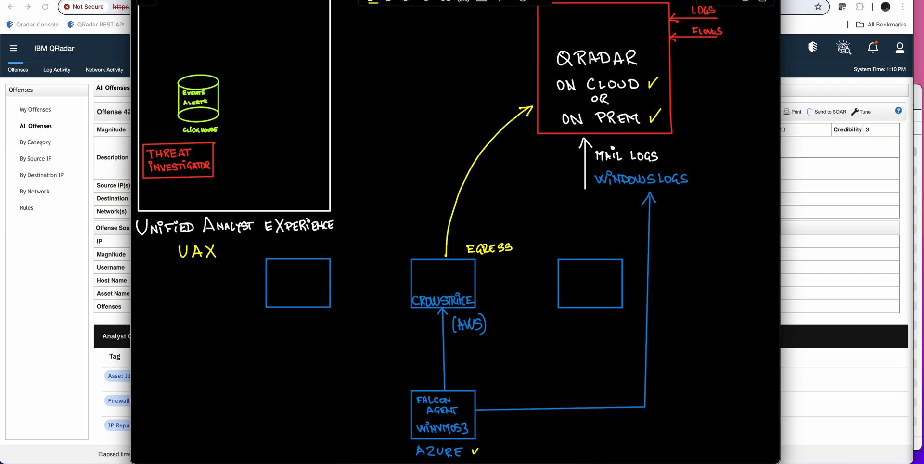
# Label the boxes SPLUNK and MS, then replace them with an ALERTS arrow, ML, and underlined UAX.
pyautogui.write('SPLUI')
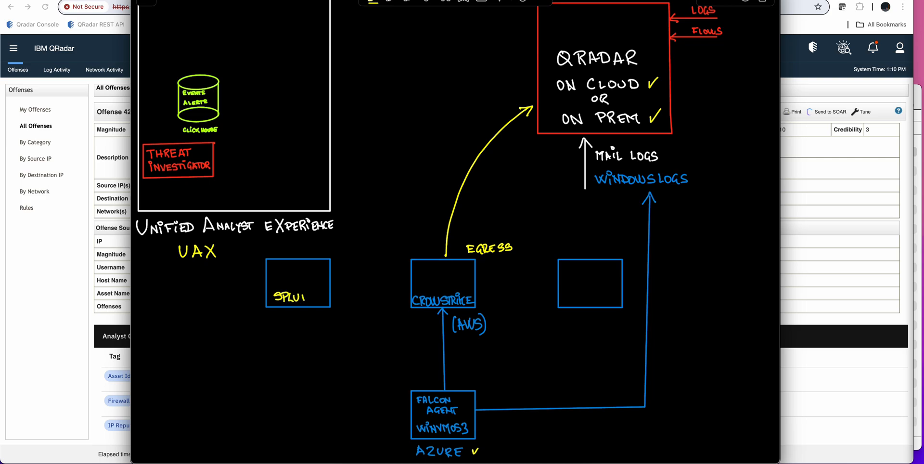
pyautogui.write('NK')
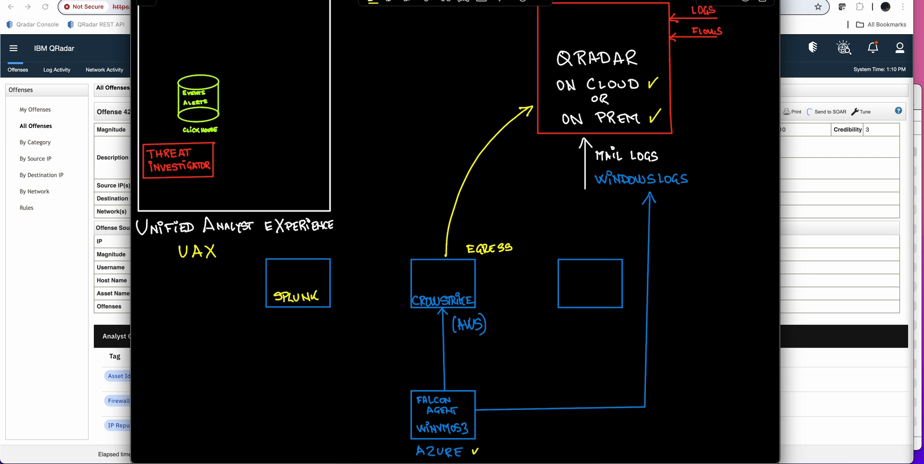
pyautogui.click(563, 297)
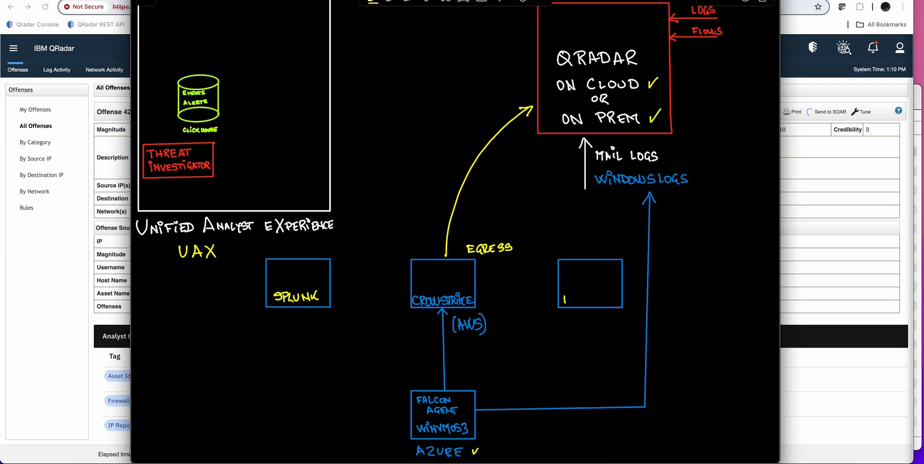
pyautogui.write('MS')
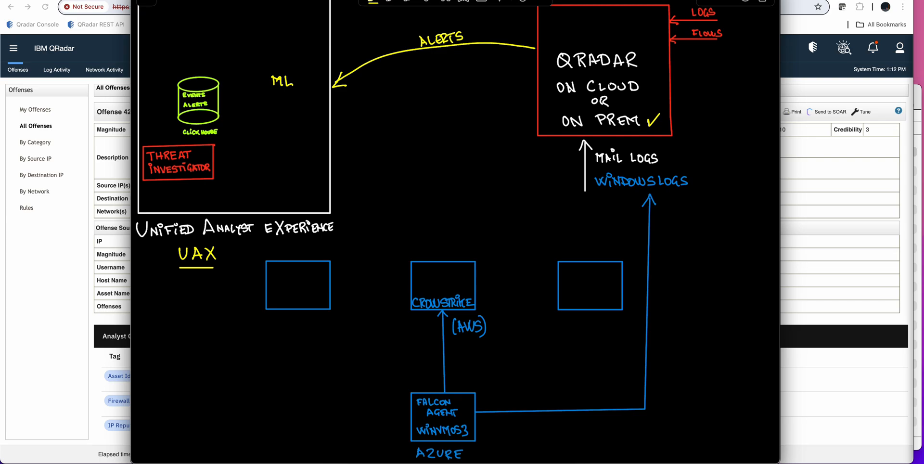
# Write CASE under ML, label side boxes SPLUNK and SENTINEL, and tick Threat Investigator.
pyautogui.write('CAa')
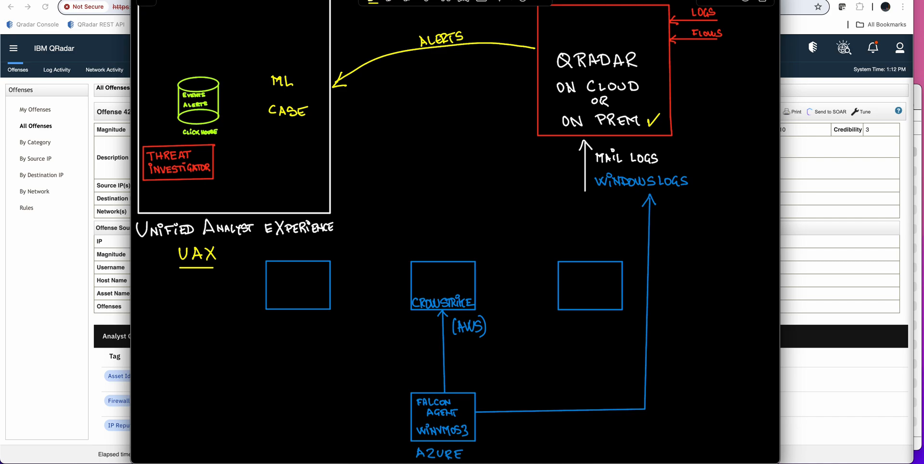
pyautogui.write('SPLUNK')
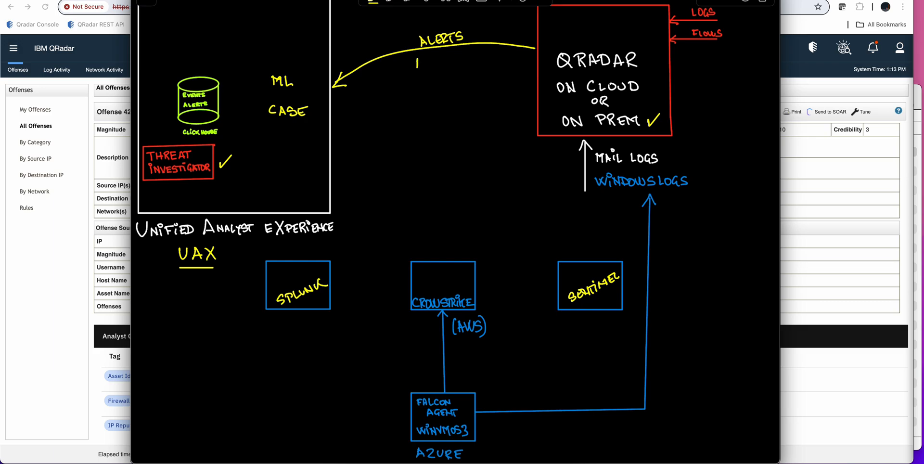
pyautogui.write('ARTI')
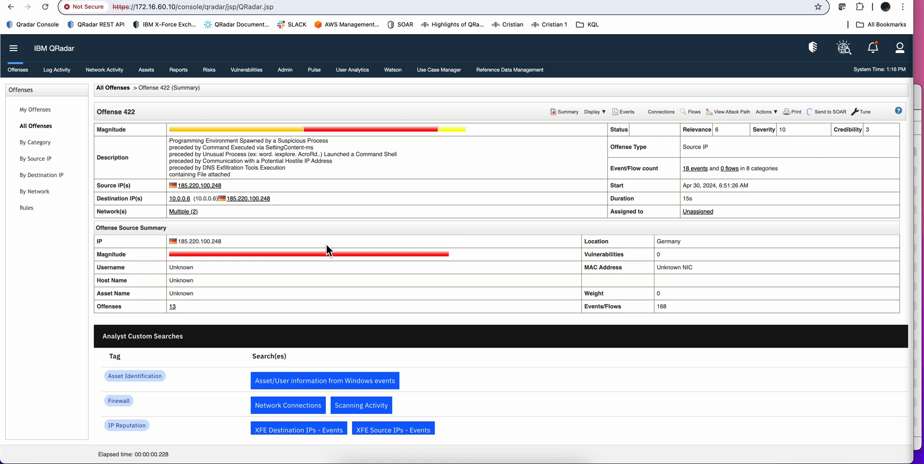
pyautogui.moveTo(329, 244)
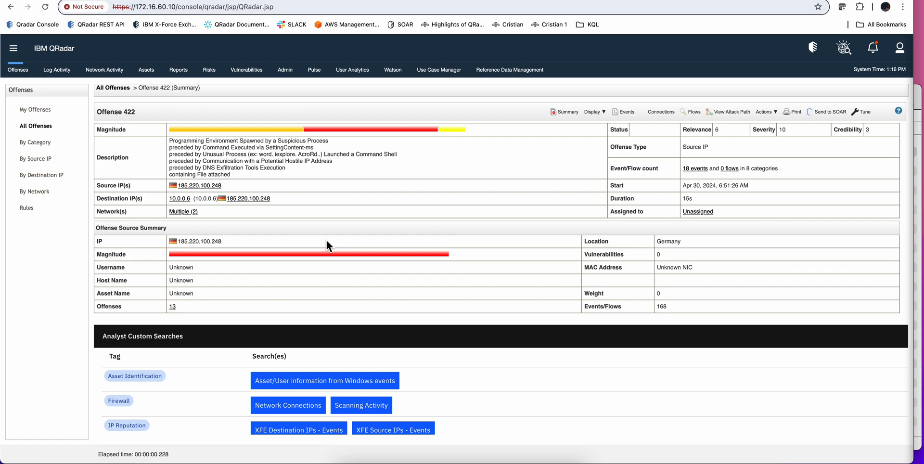
pyautogui.moveTo(341, 192)
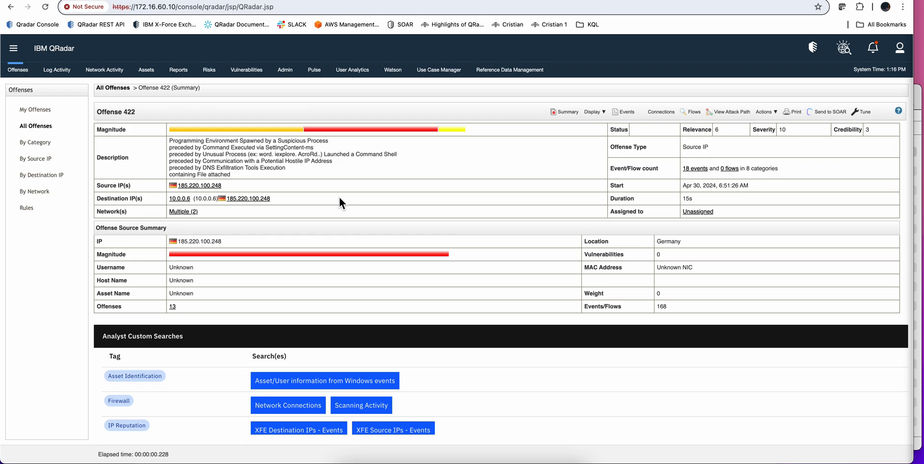
pyautogui.moveTo(327, 207)
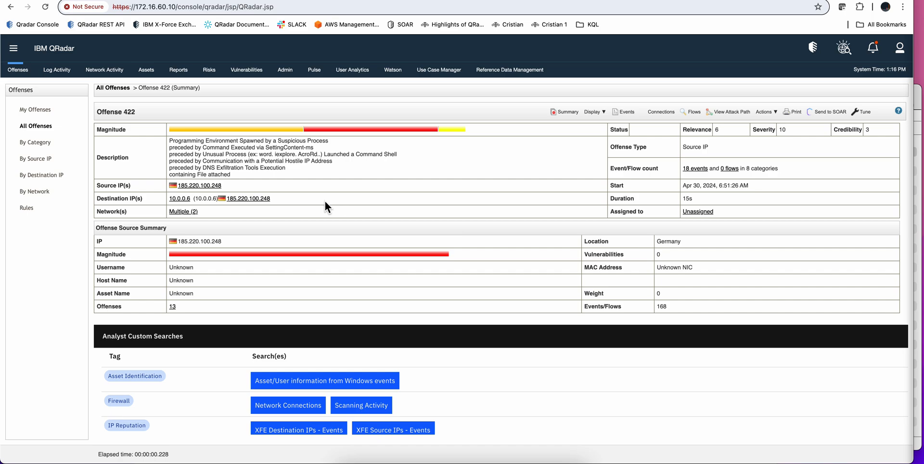
pyautogui.moveTo(401, 254)
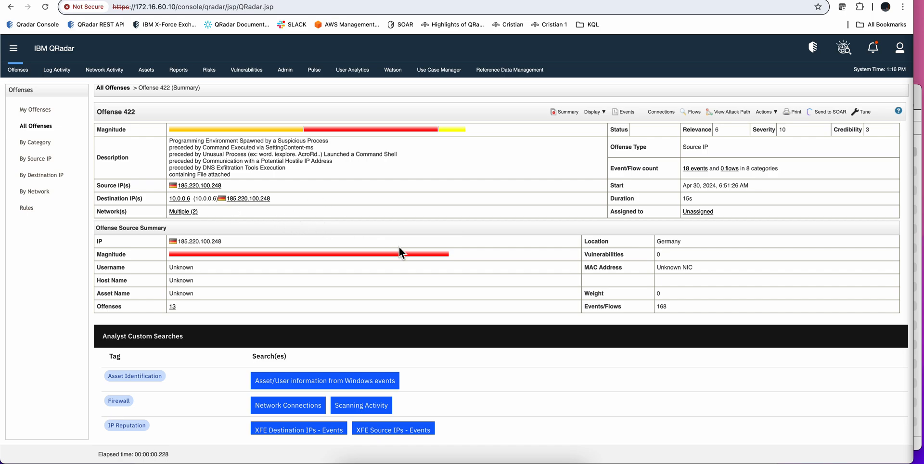
pyautogui.scroll(-3)
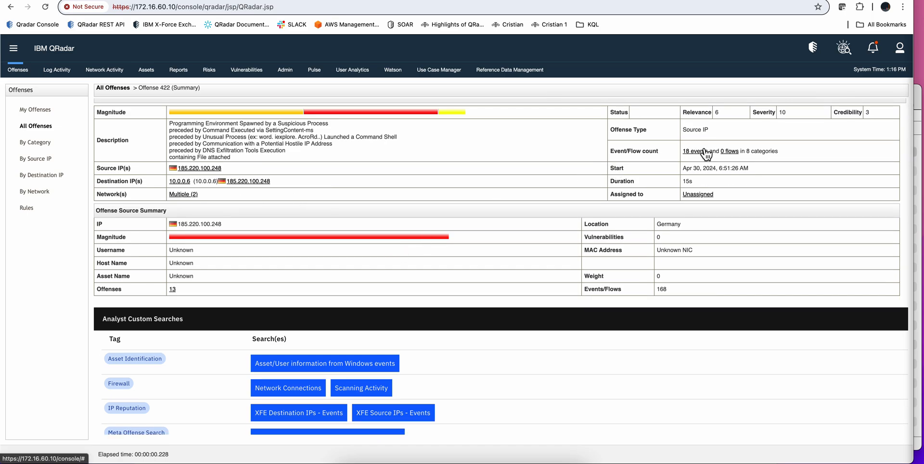
pyautogui.click(691, 151)
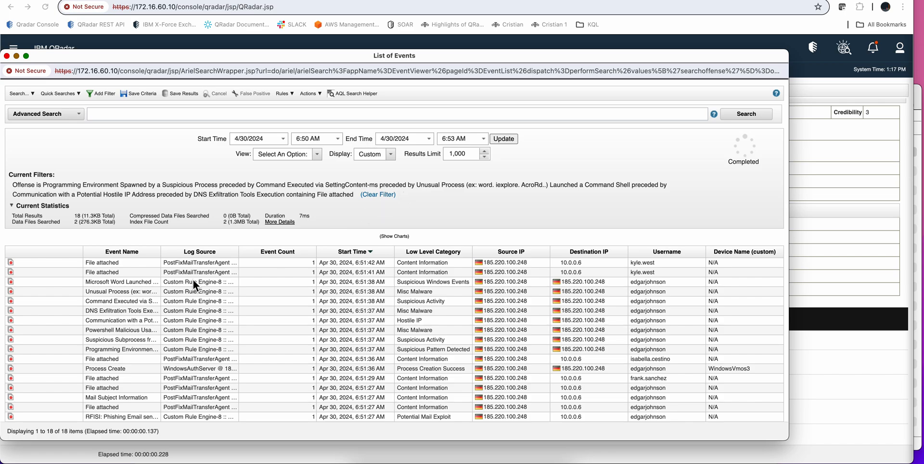
pyautogui.moveTo(166, 375)
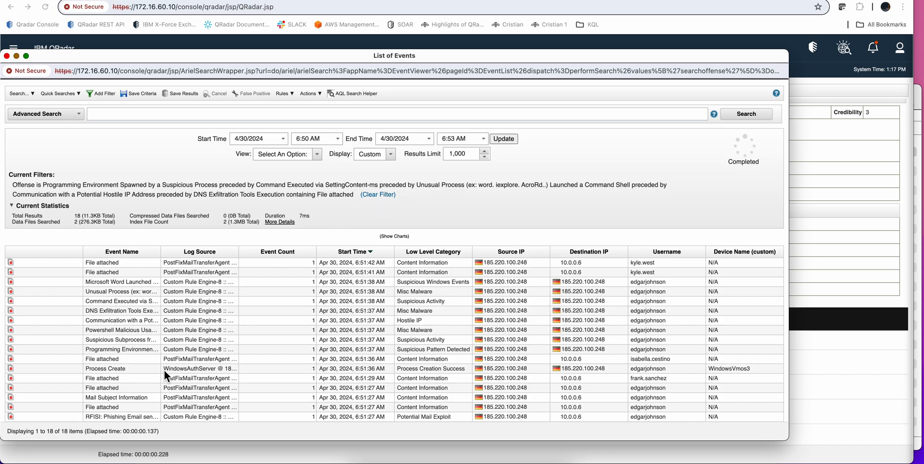
pyautogui.moveTo(669, 369)
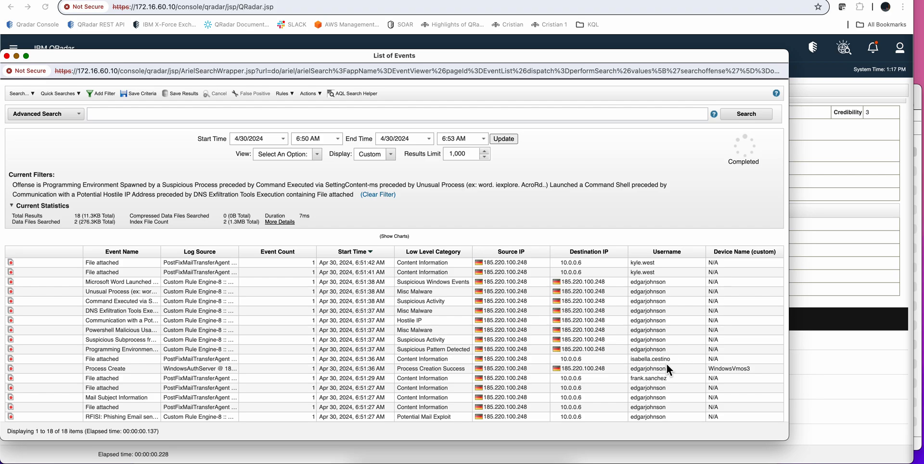
pyautogui.moveTo(731, 374)
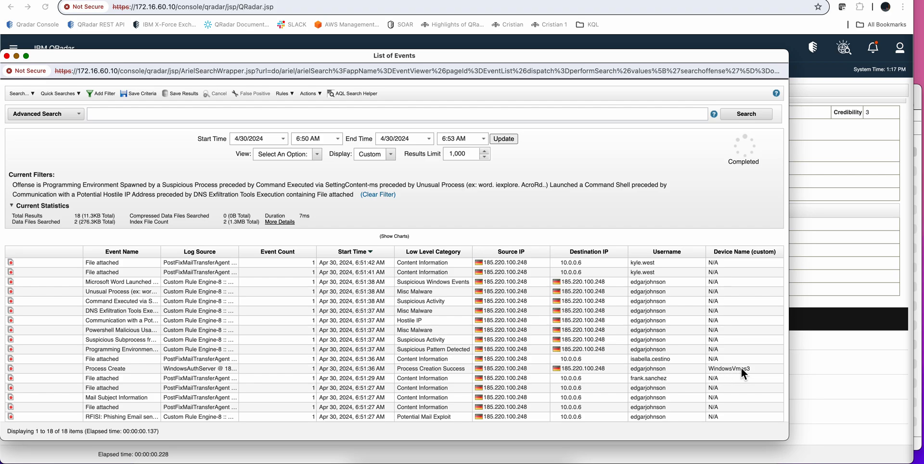
pyautogui.moveTo(574, 362)
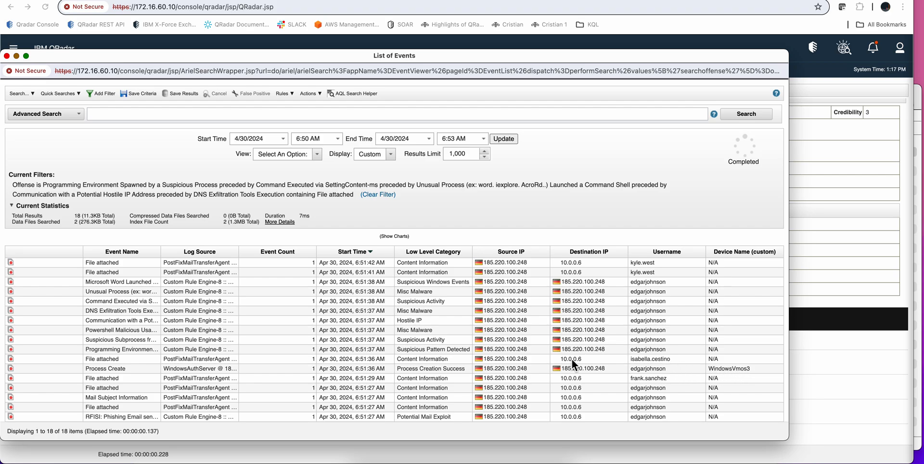
pyautogui.moveTo(577, 368)
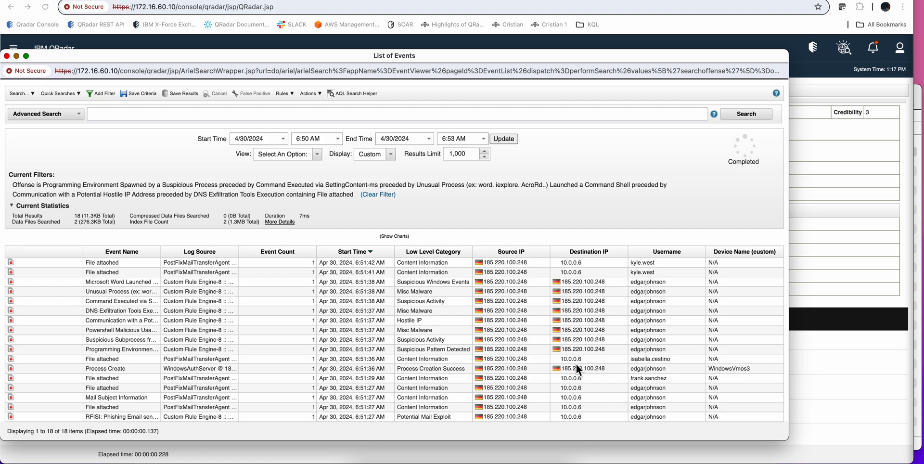
pyautogui.moveTo(510, 330)
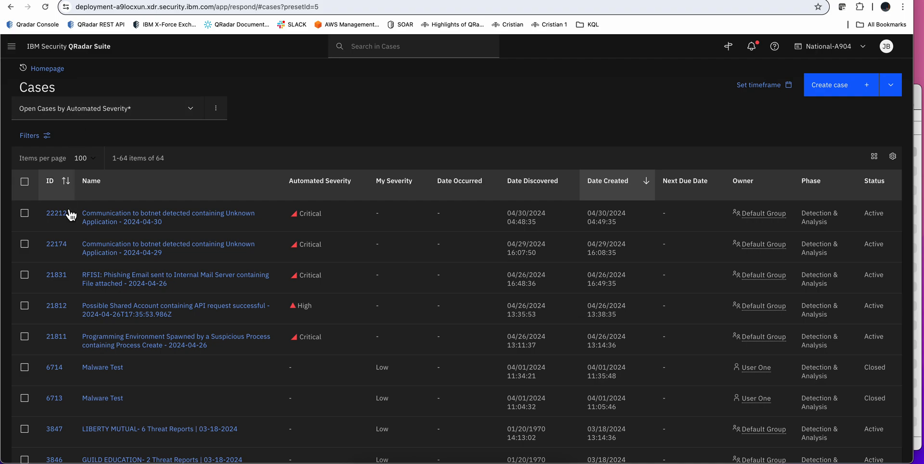
pyautogui.moveTo(175, 278)
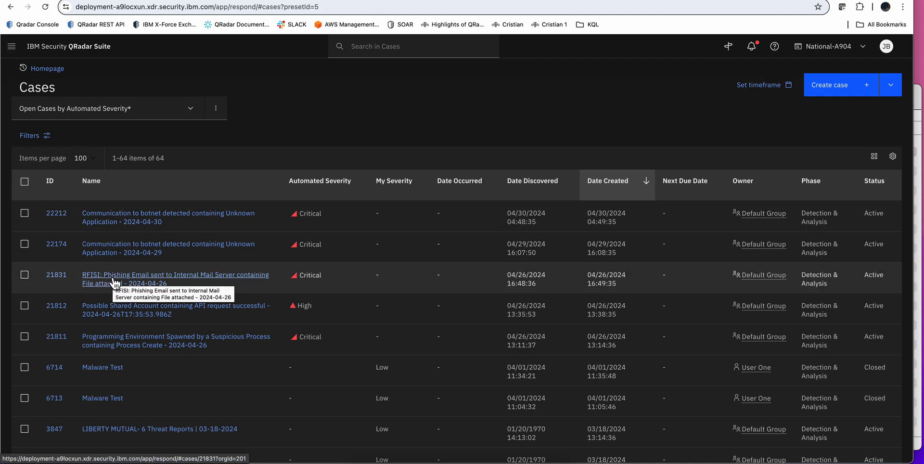
pyautogui.moveTo(201, 281)
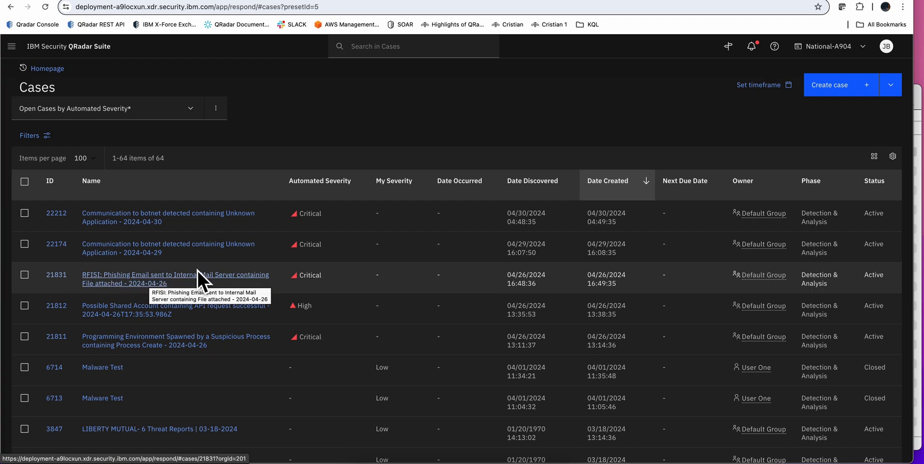
pyautogui.moveTo(192, 283)
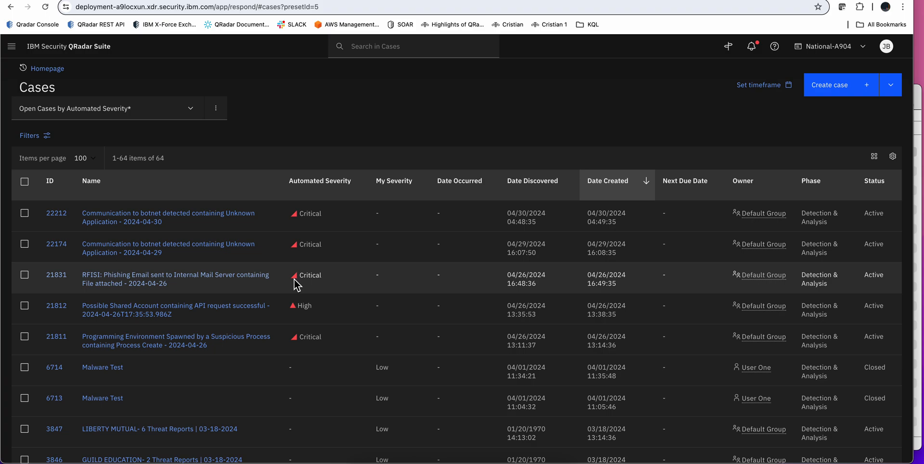
pyautogui.moveTo(268, 283)
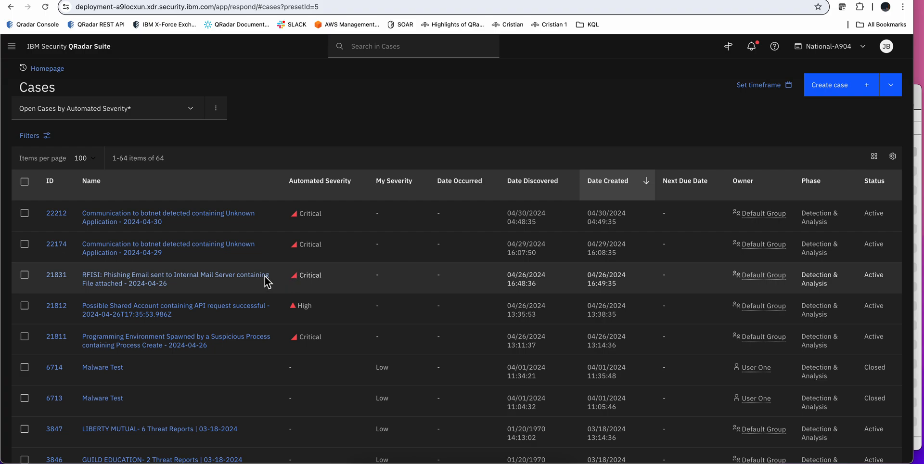
# Open case 21831, RFISI: Phishing Email, from the Cases table.
pyautogui.click(173, 275)
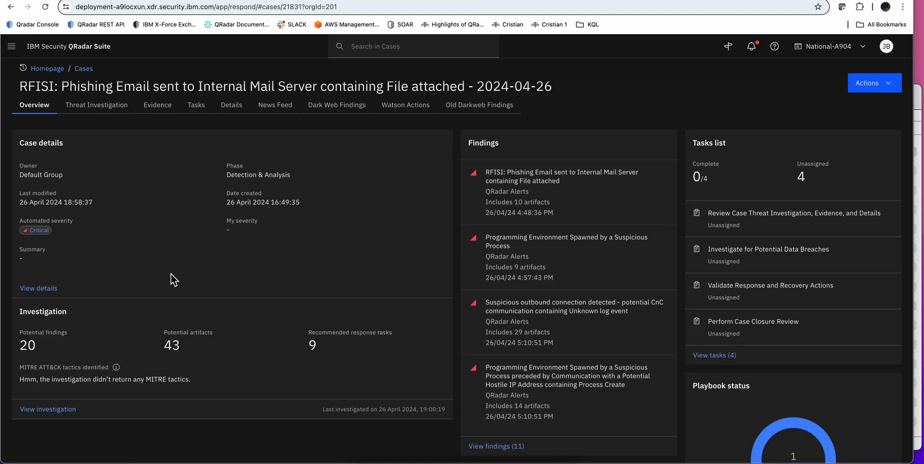
pyautogui.moveTo(179, 267)
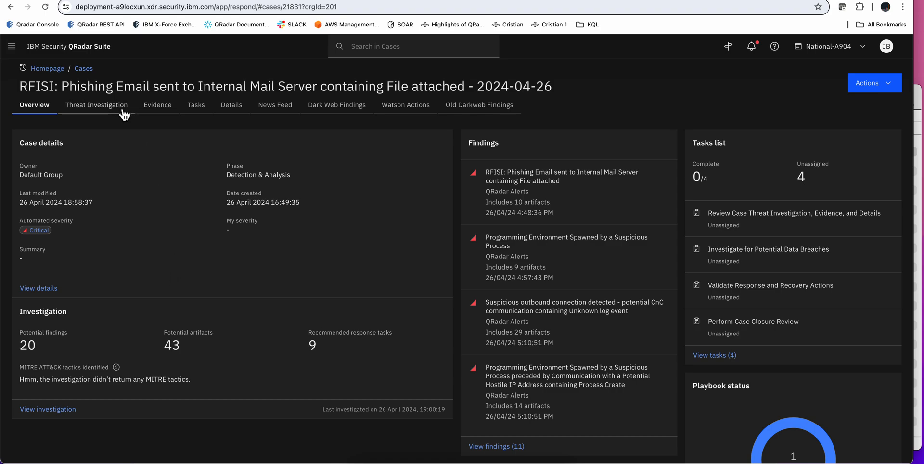
# Show case 21831's Threat Investigation attack timeline of CrowdStrike findings.
pyautogui.click(96, 105)
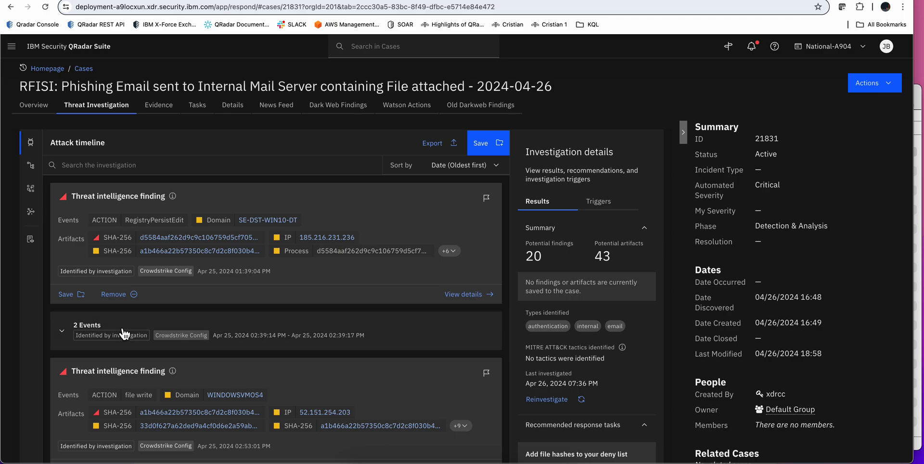
pyautogui.moveTo(248, 269)
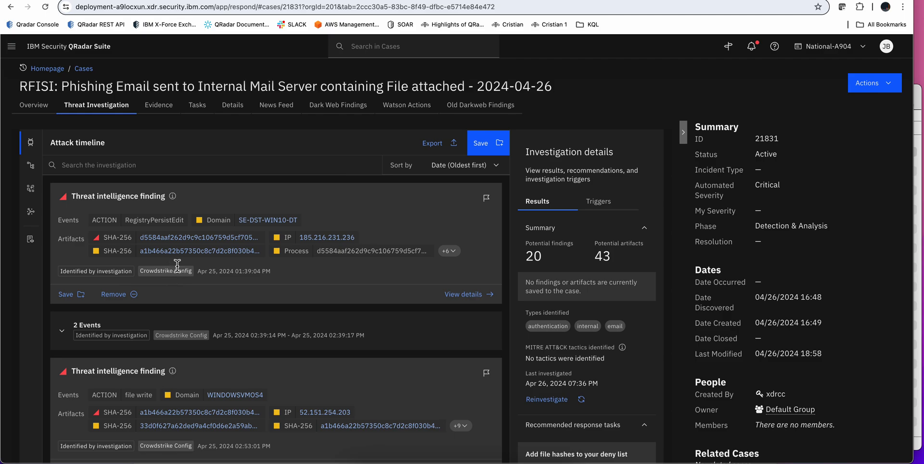
pyautogui.moveTo(171, 272)
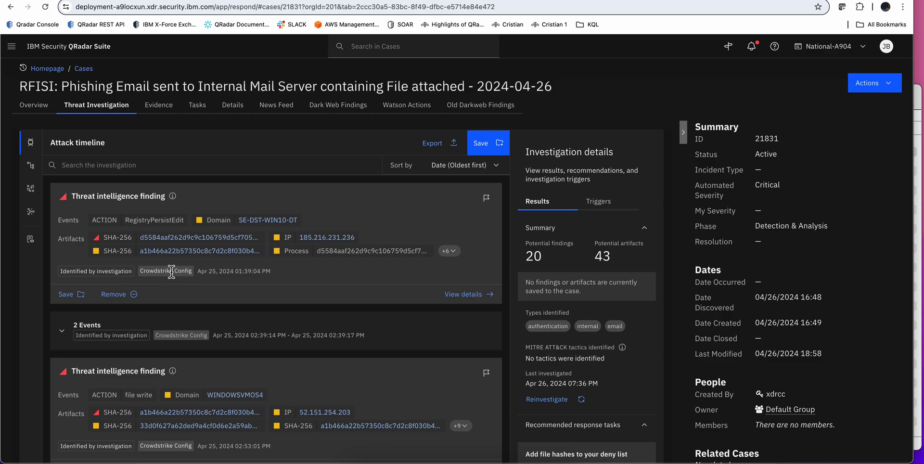
pyautogui.scroll(-3)
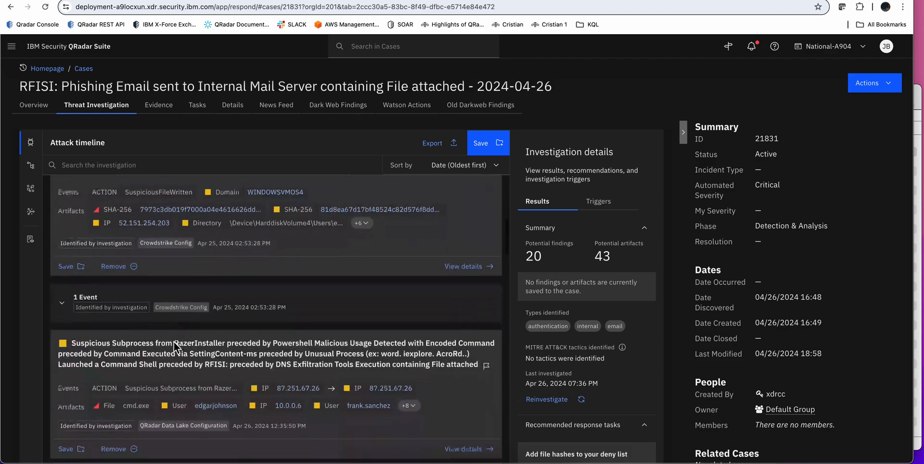
pyautogui.scroll(-3)
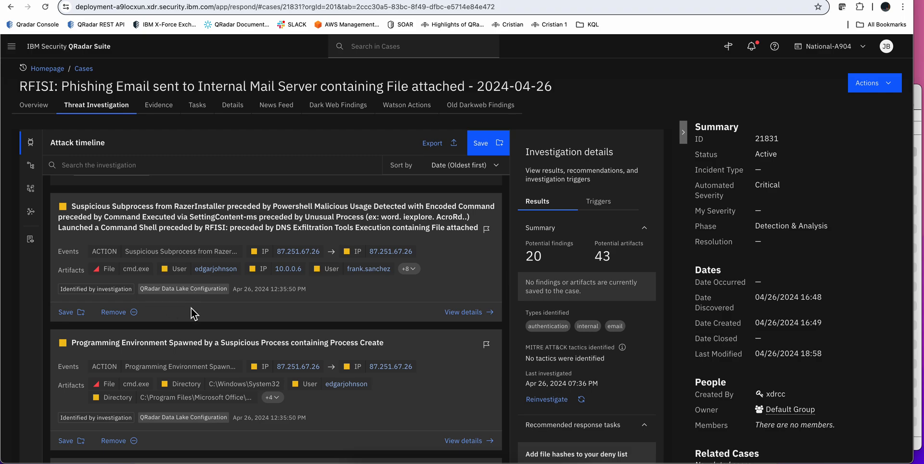
pyautogui.moveTo(192, 307)
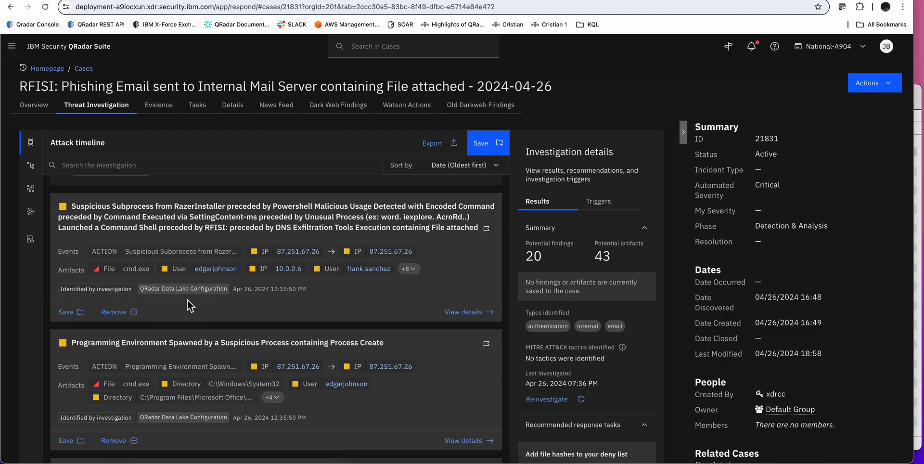
pyautogui.moveTo(195, 301)
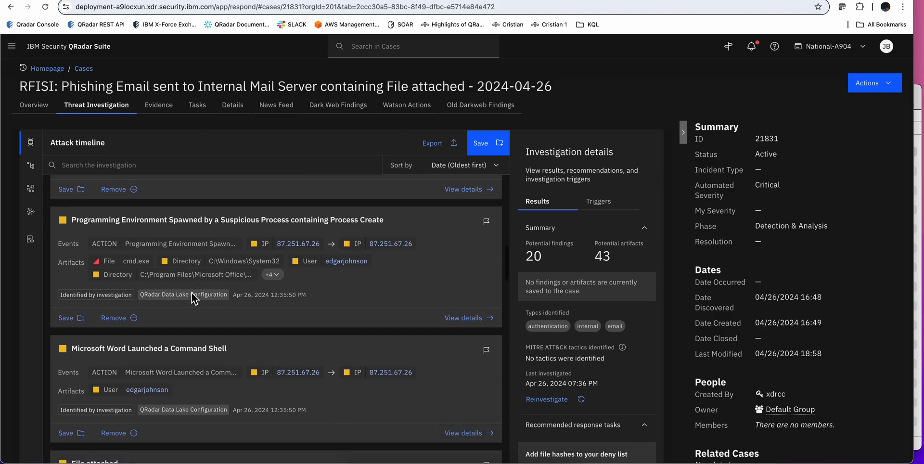
pyautogui.scroll(-3)
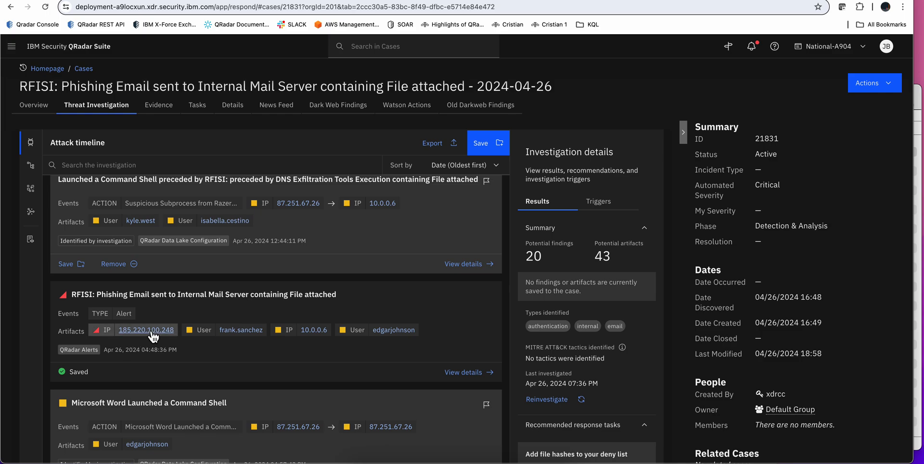
pyautogui.moveTo(273, 353)
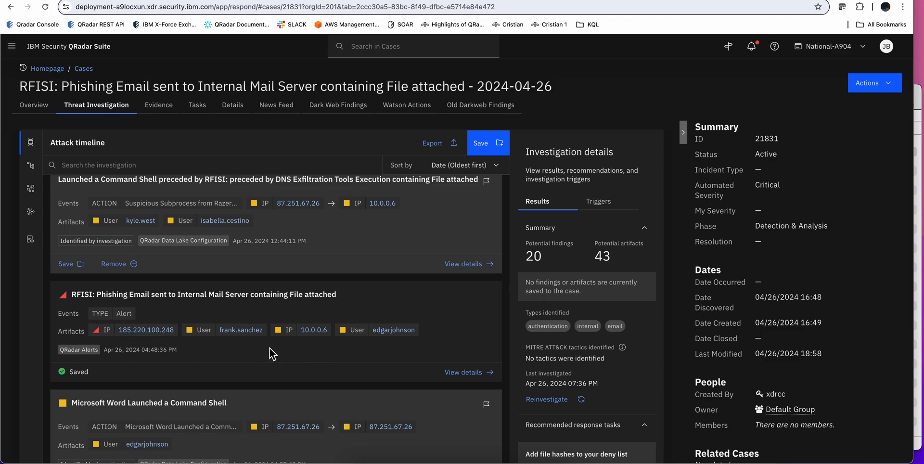
pyautogui.scroll(-3)
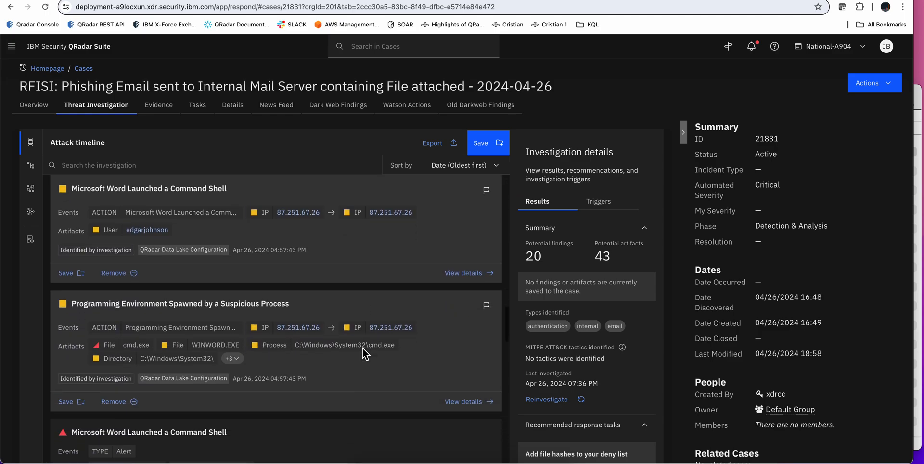
pyautogui.click(65, 273)
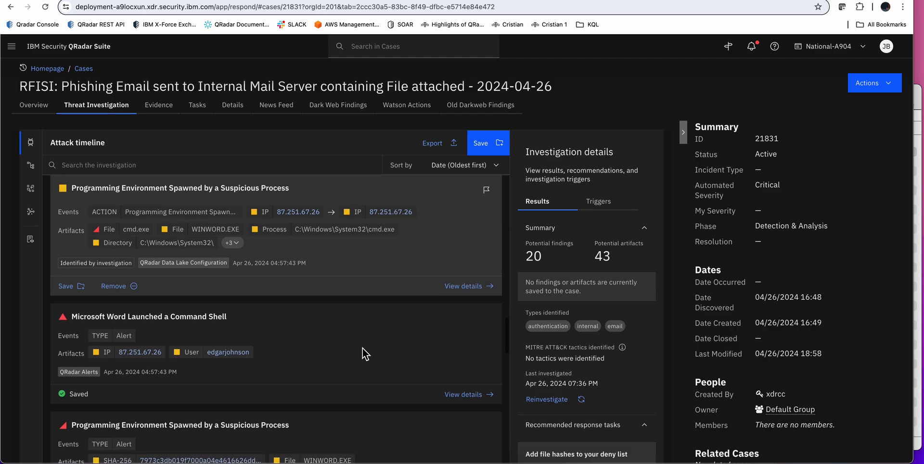
pyautogui.scroll(-3)
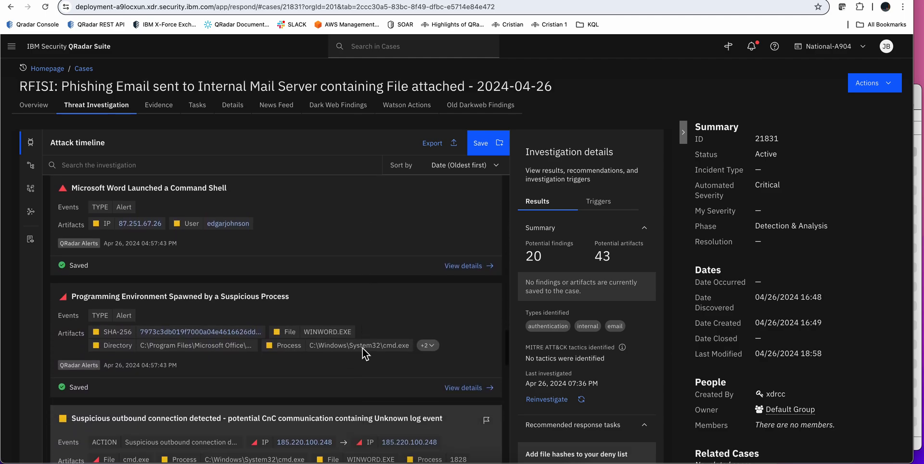
pyautogui.scroll(-3)
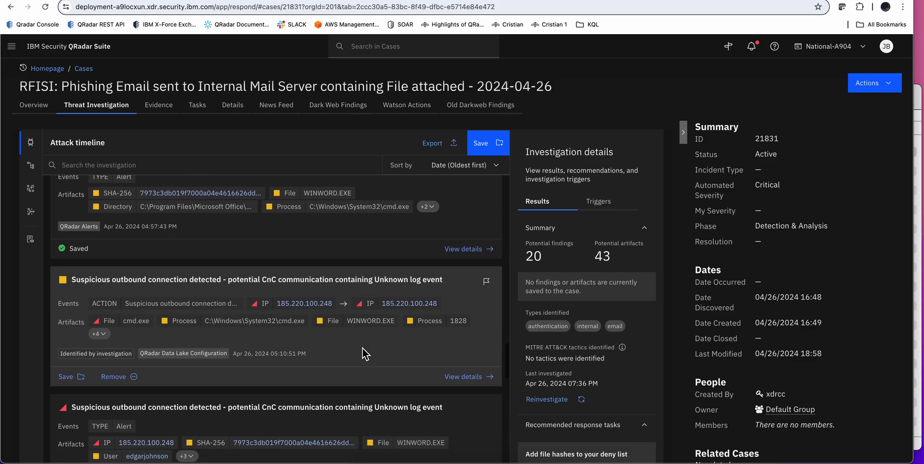
pyautogui.scroll(-3)
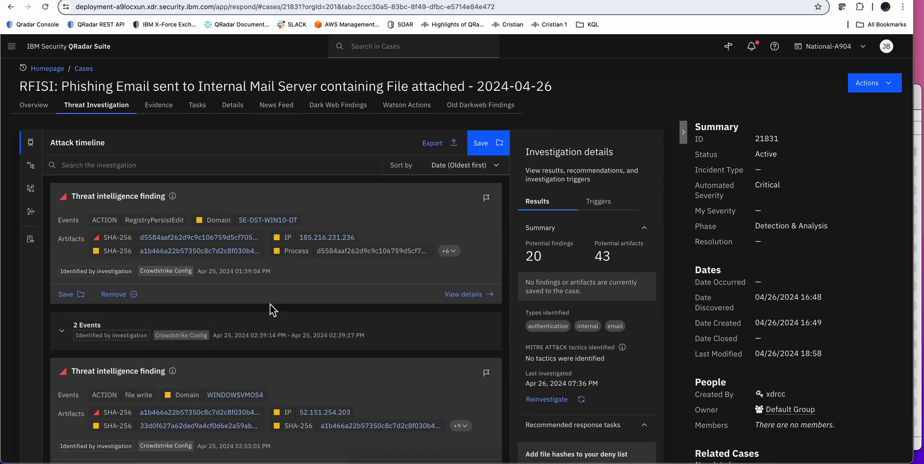
pyautogui.moveTo(278, 331)
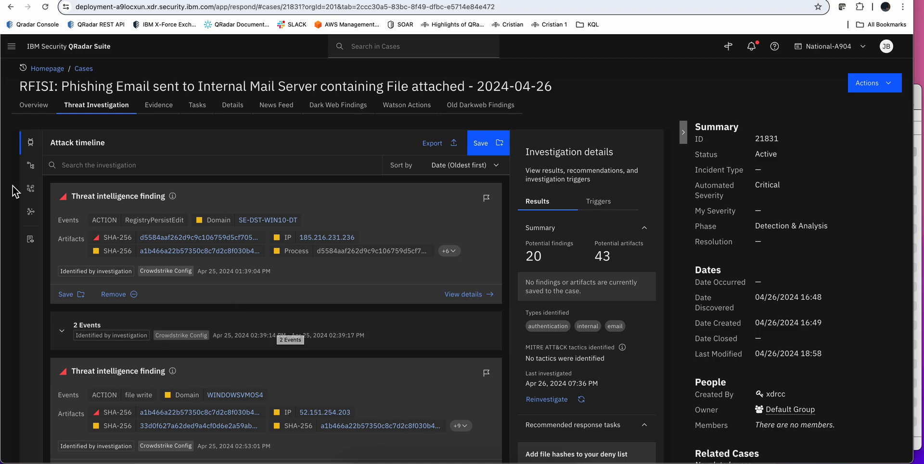
pyautogui.click(30, 166)
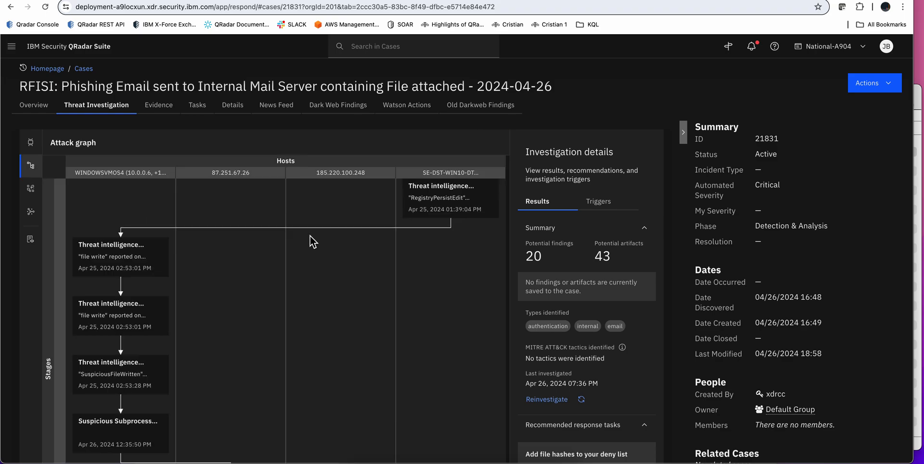
pyautogui.moveTo(270, 259)
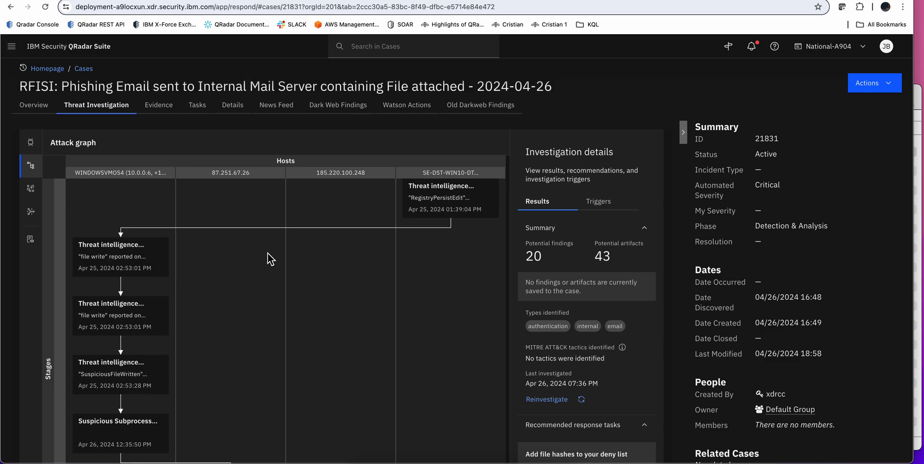
pyautogui.scroll(-3)
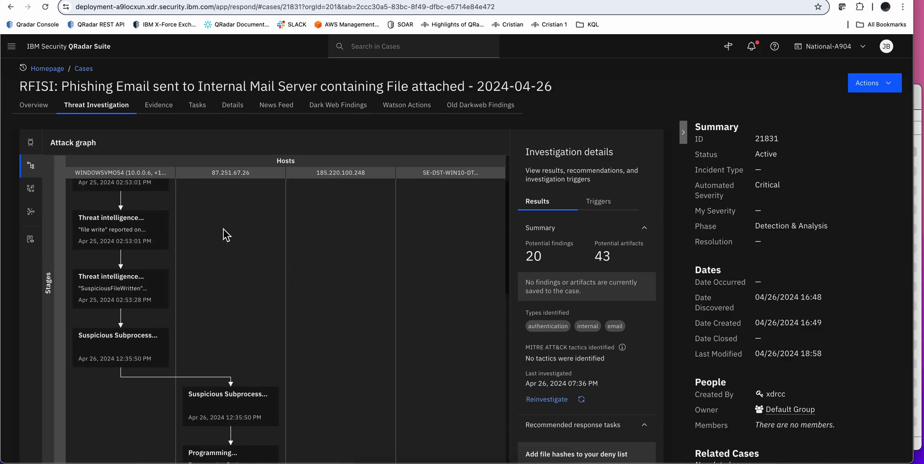
pyautogui.moveTo(29, 213)
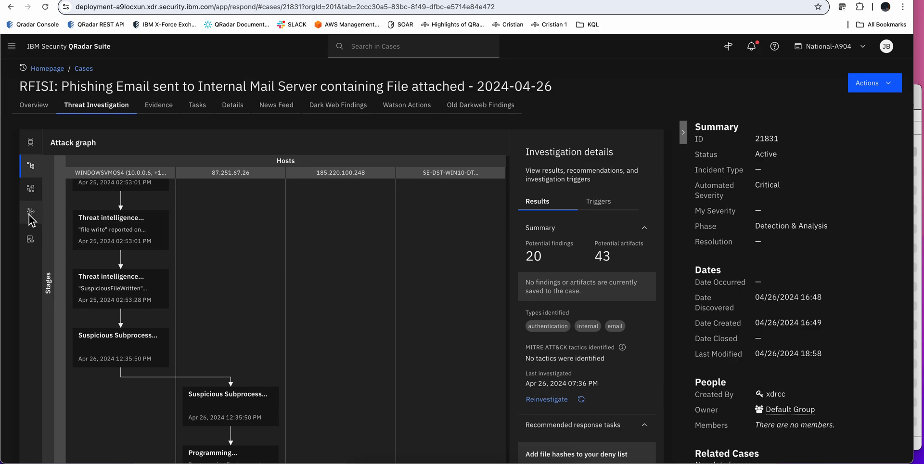
pyautogui.moveTo(30, 213)
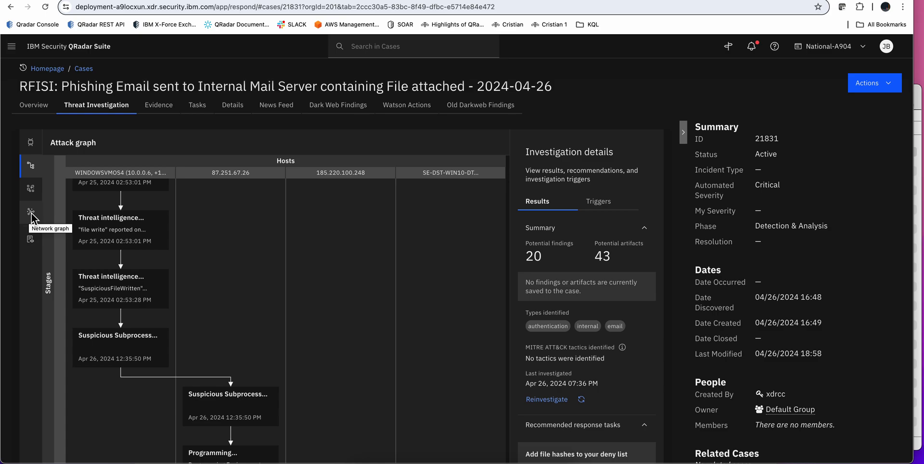
# Show the network graph linking 87.251.67.26 and 185.220.100.248 to WINDOWSVMOS4.
pyautogui.click(30, 212)
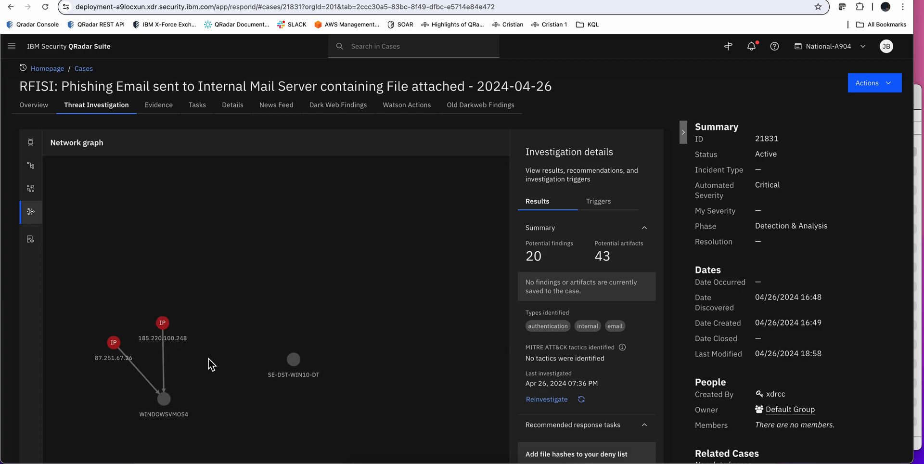
pyautogui.moveTo(191, 404)
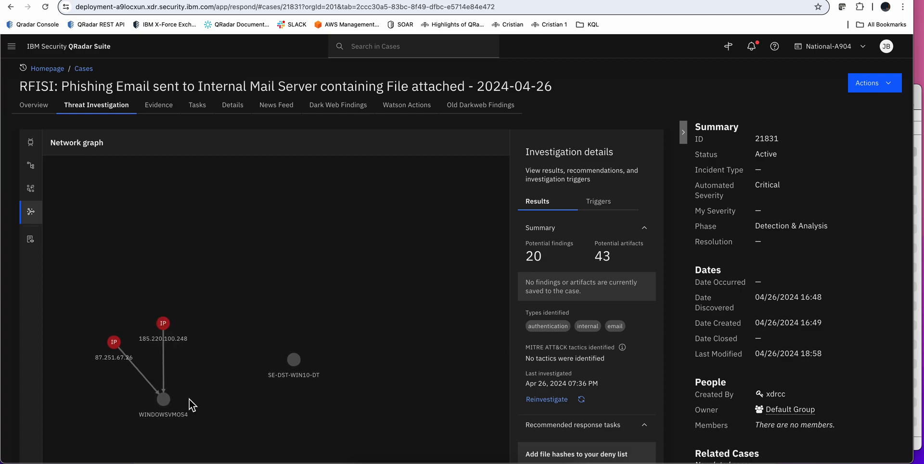
pyautogui.moveTo(150, 389)
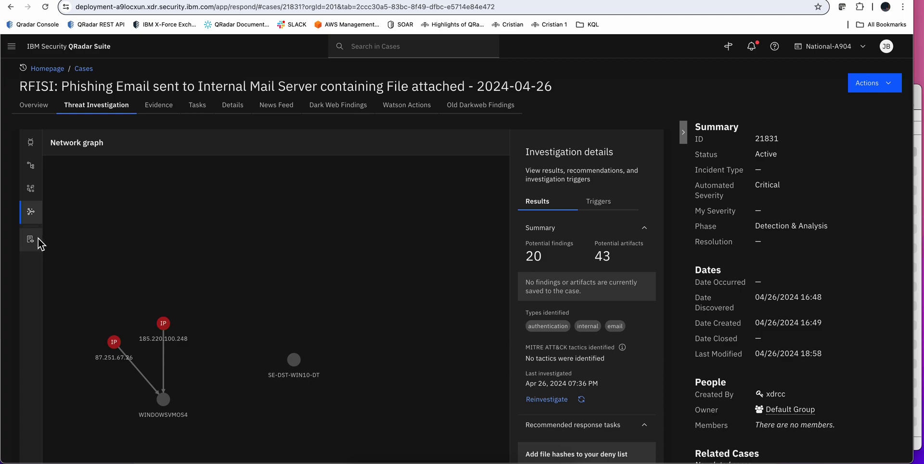
# Review the investigation record's event totals and eight queried connectors, then return to the artifacts list.
pyautogui.click(30, 240)
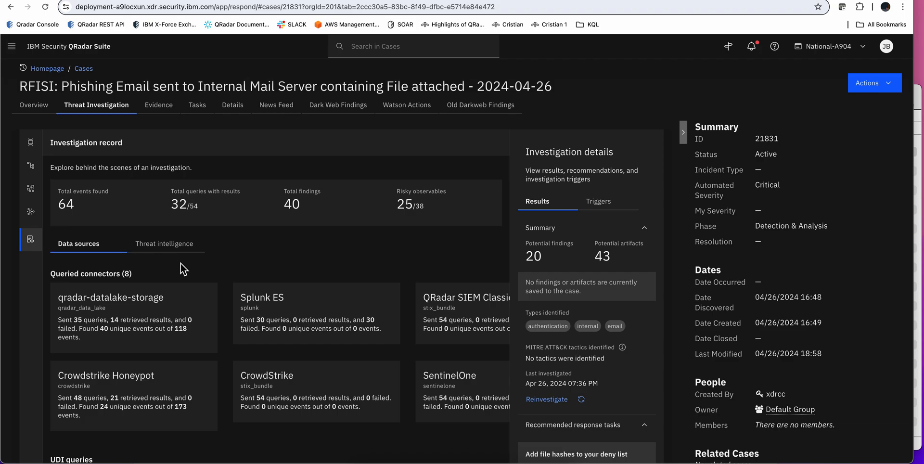
pyautogui.moveTo(177, 300)
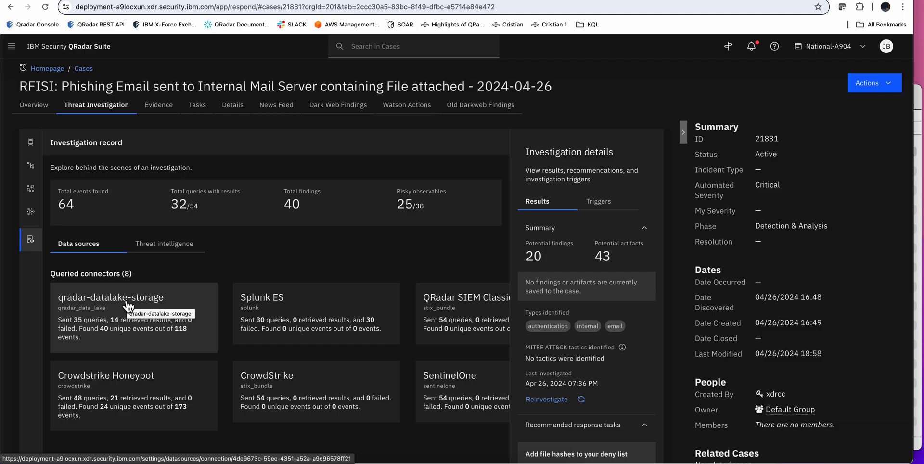
pyautogui.moveTo(116, 337)
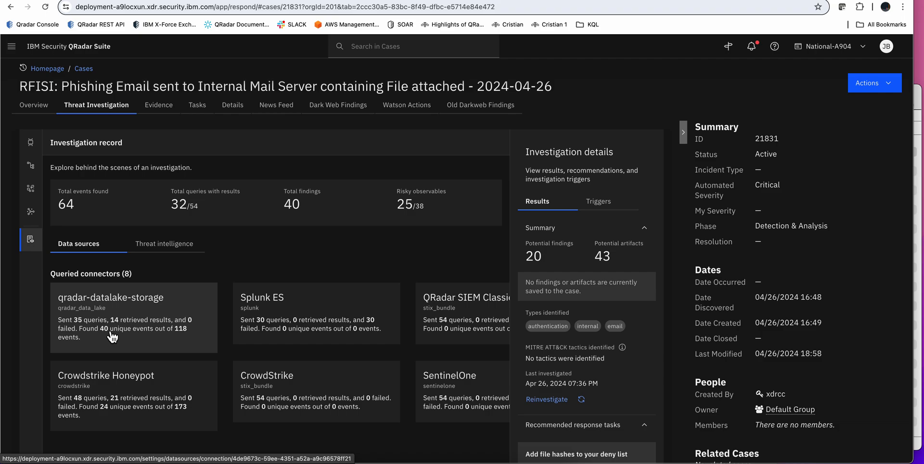
pyautogui.moveTo(305, 345)
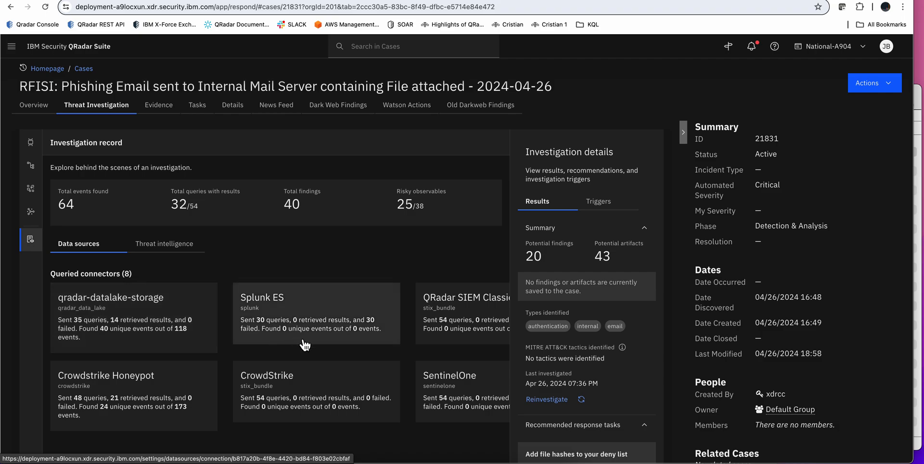
pyautogui.moveTo(133, 387)
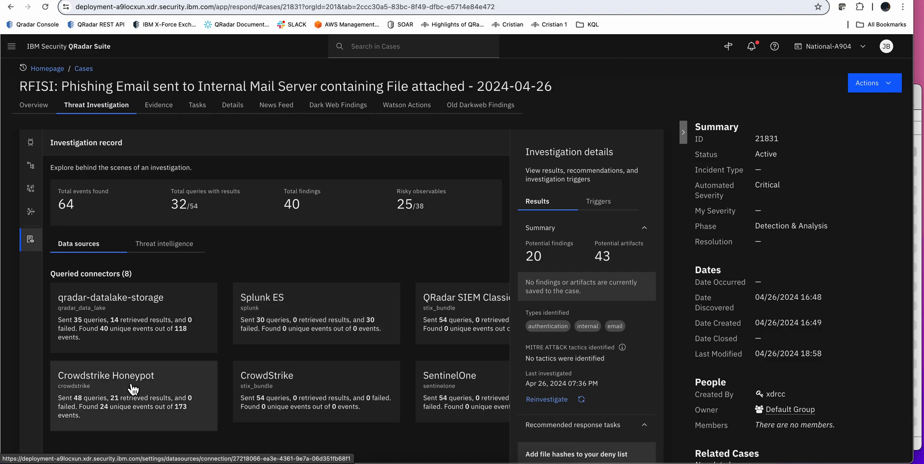
pyautogui.moveTo(97, 406)
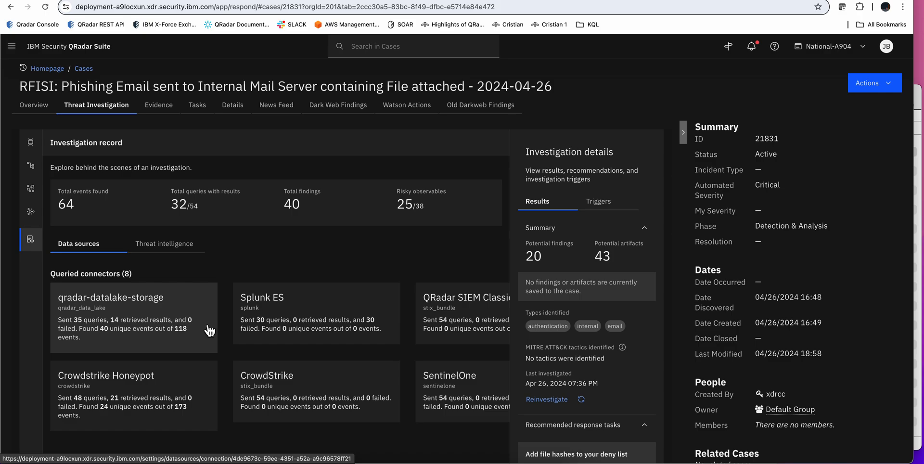
pyautogui.moveTo(467, 314)
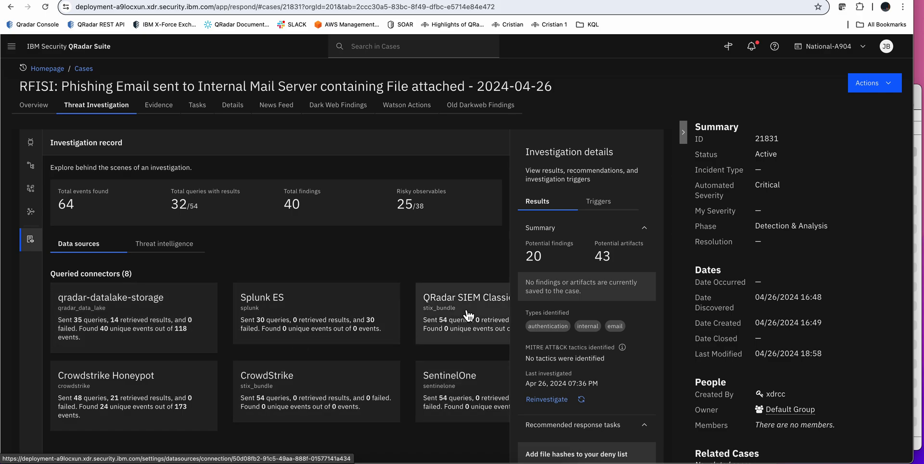
pyautogui.moveTo(253, 333)
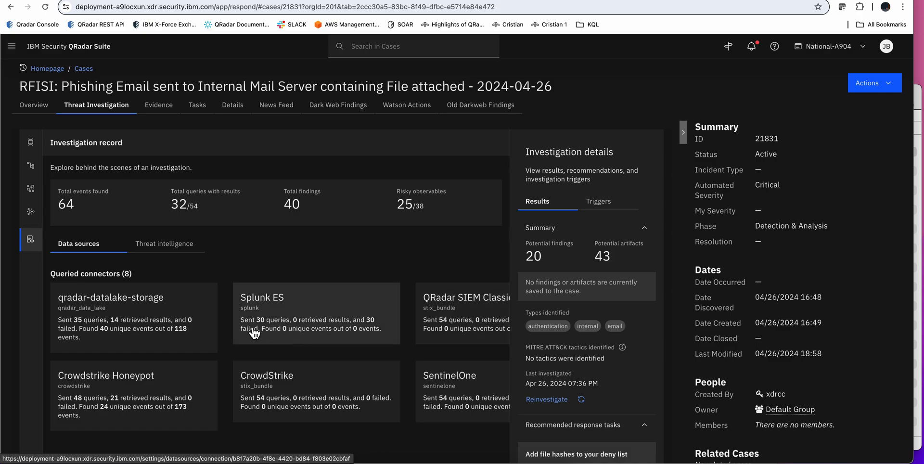
pyautogui.moveTo(153, 329)
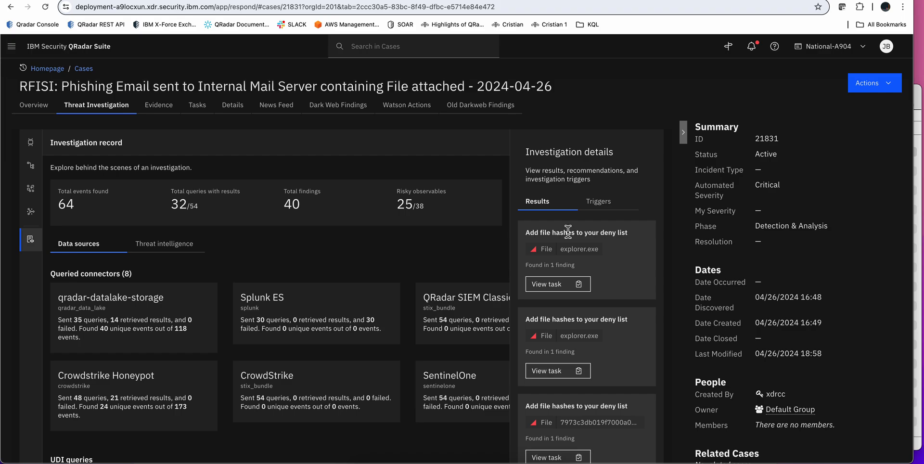
pyautogui.scroll(-3)
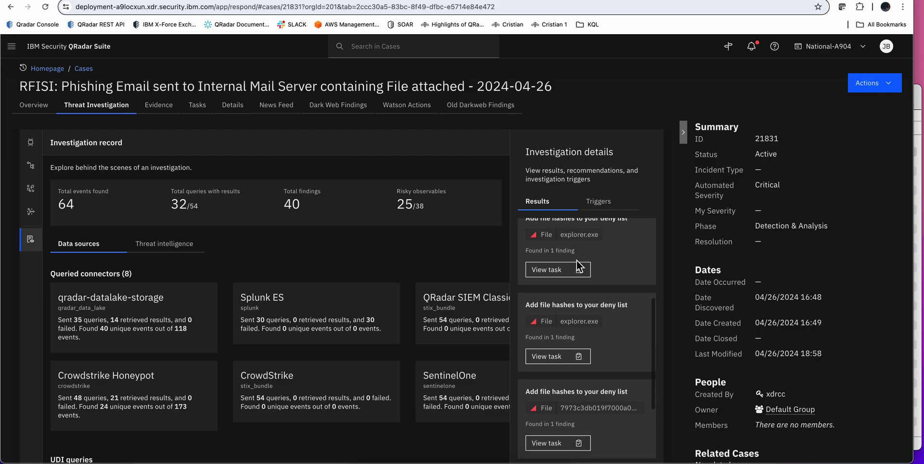
pyautogui.scroll(-3)
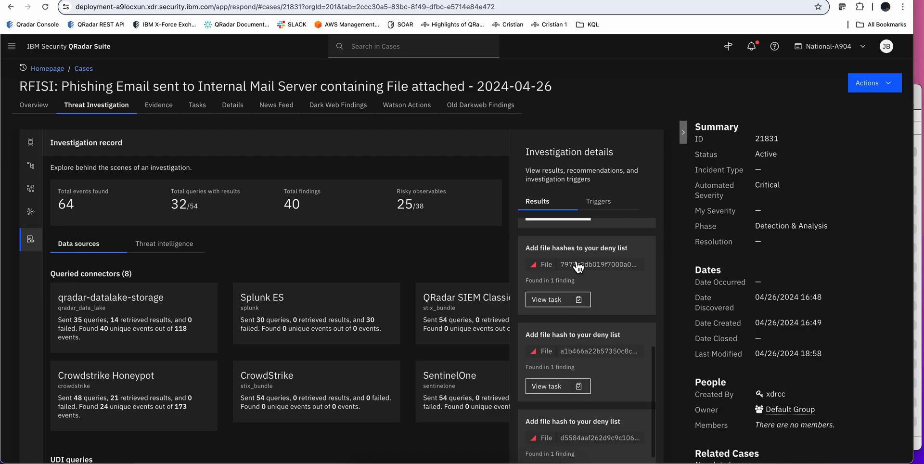
pyautogui.scroll(-3)
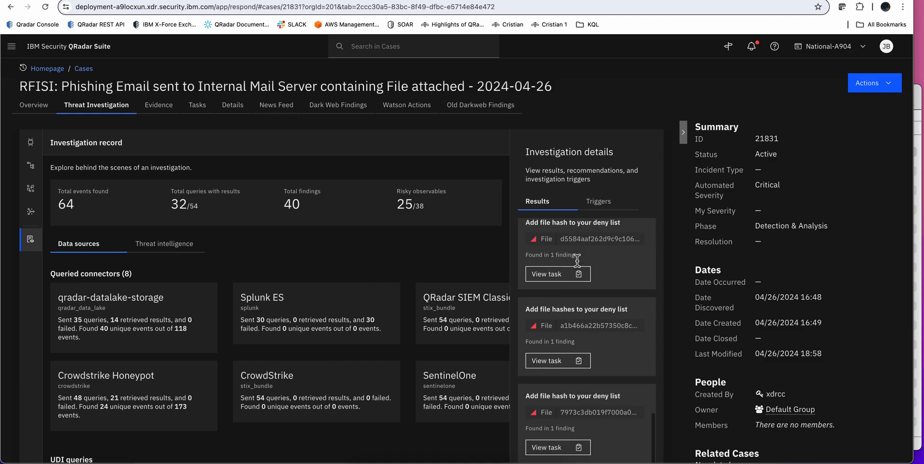
pyautogui.scroll(-3)
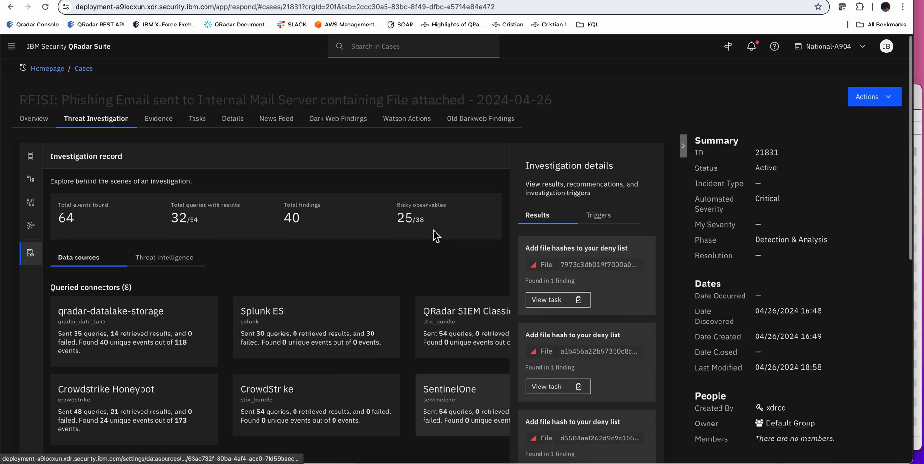
pyautogui.scroll(-3)
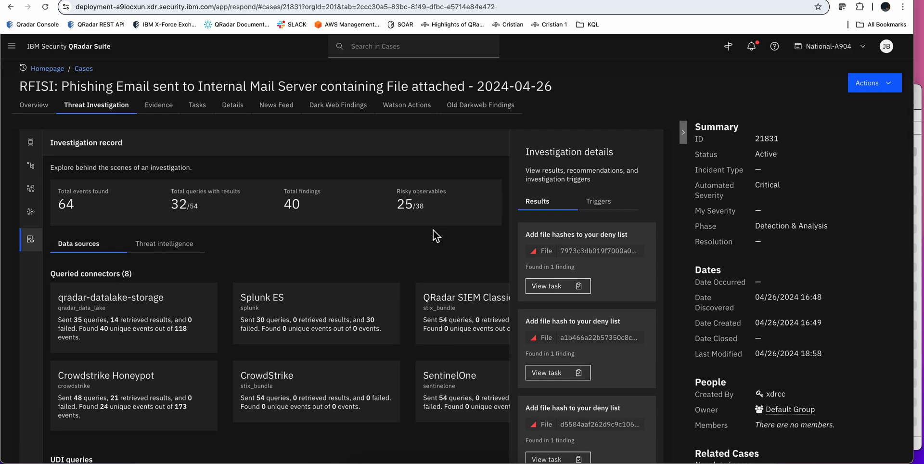
pyautogui.moveTo(365, 265)
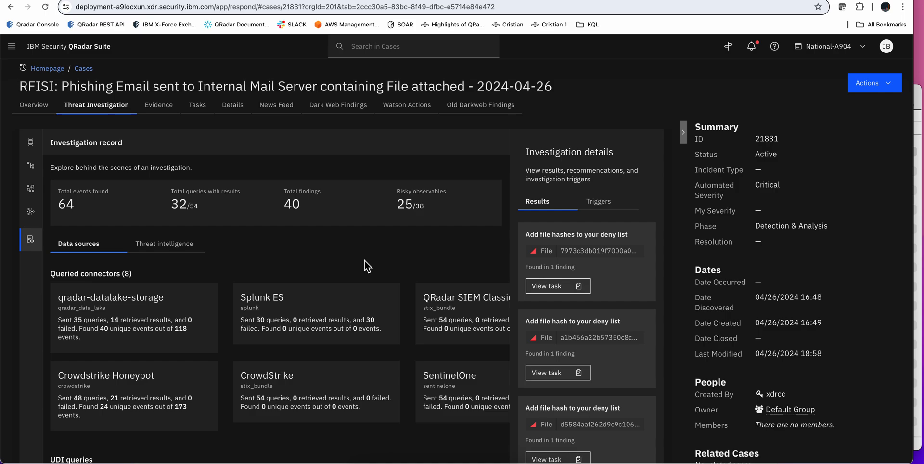
pyautogui.click(156, 105)
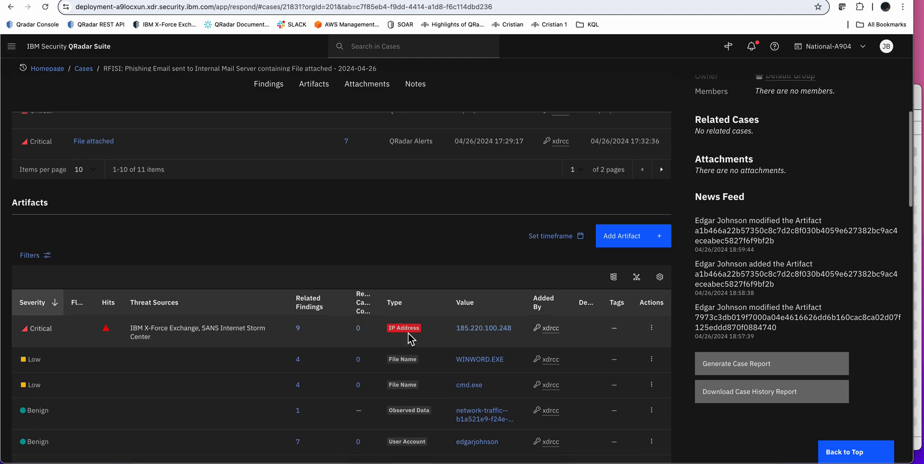
pyautogui.moveTo(483, 327)
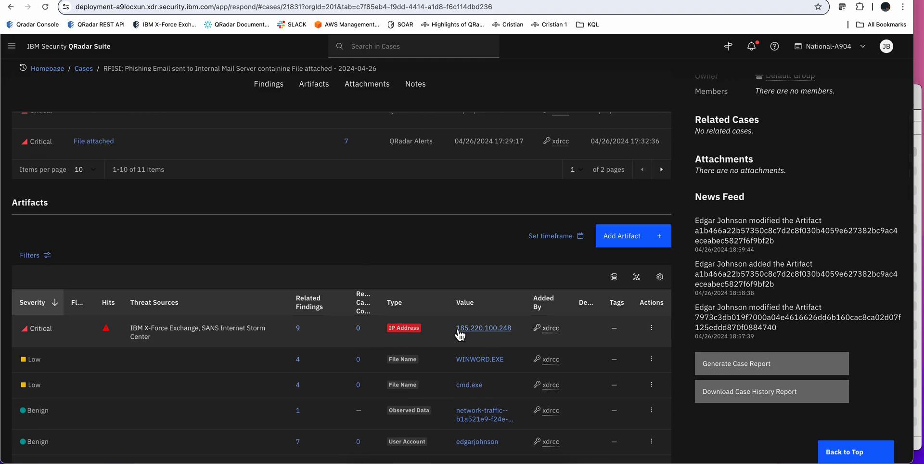
pyautogui.moveTo(278, 356)
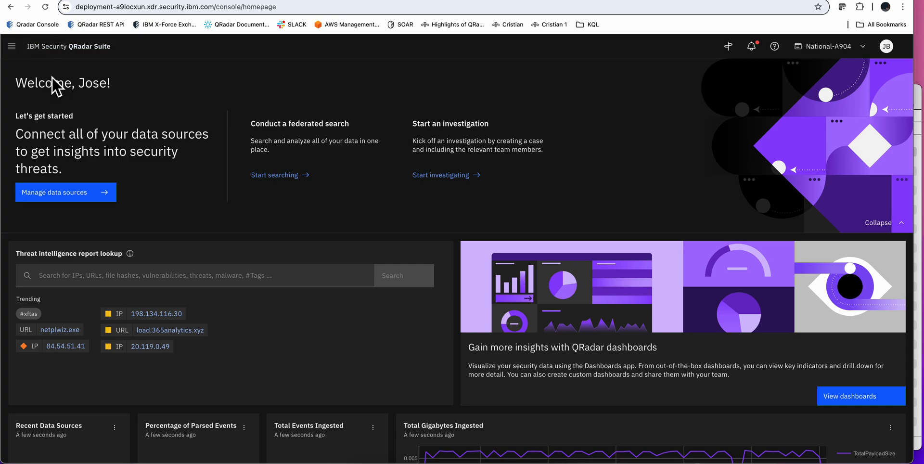
# Go to Data Explorer > Search from the side navigation menu.
pyautogui.click(10, 46)
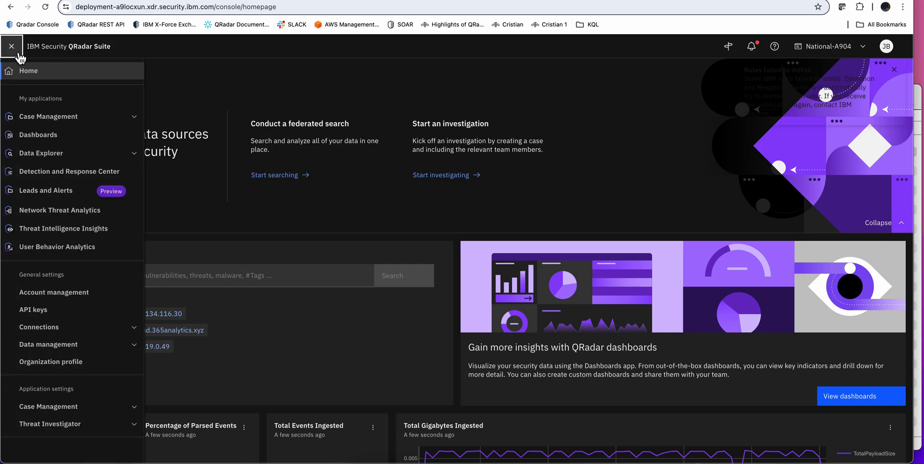
pyautogui.click(41, 153)
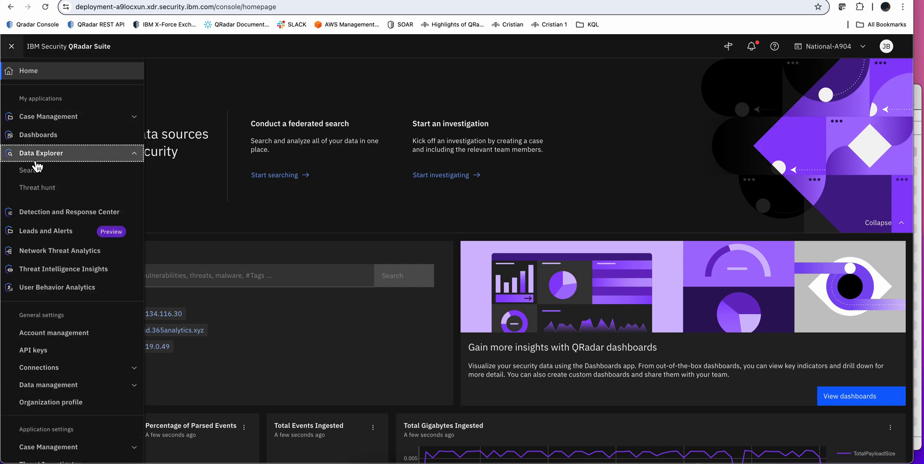
pyautogui.click(28, 171)
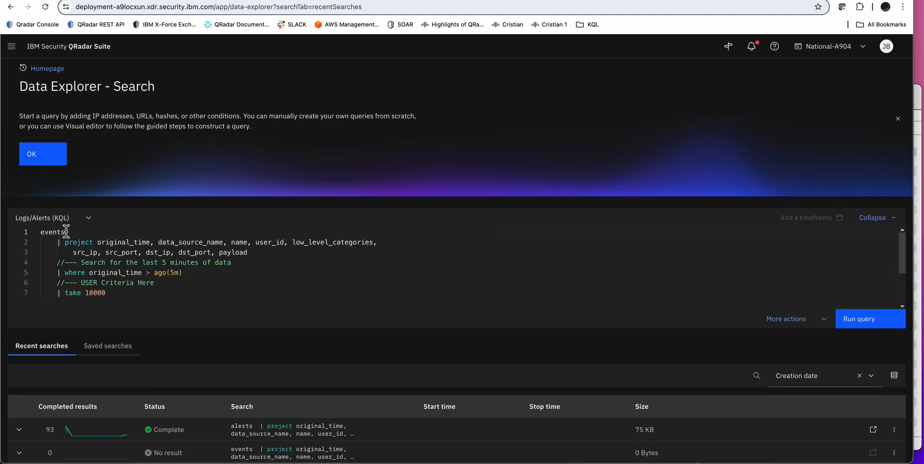
# Change the KQL query's table from events to alerts using autocomplete.
pyautogui.doubleClick(52, 231)
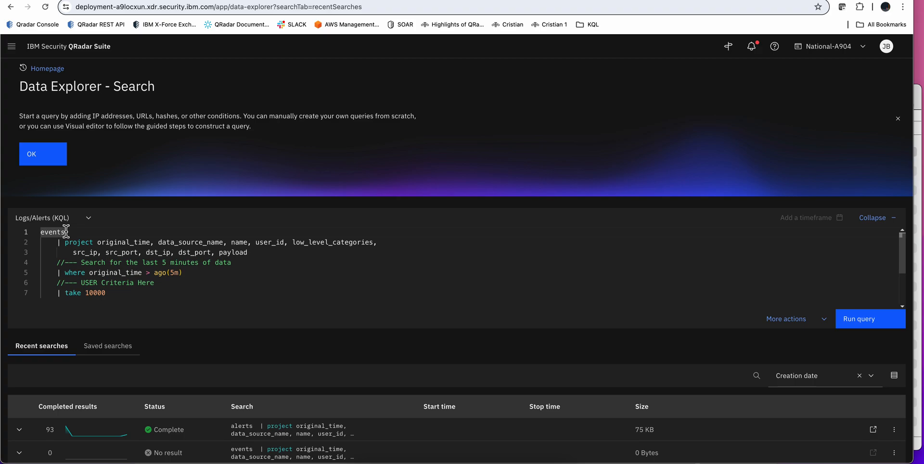
pyautogui.write('al')
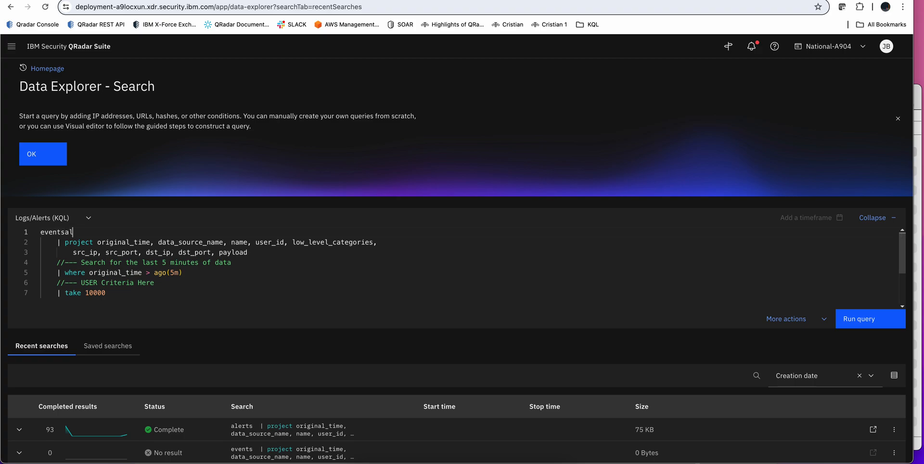
pyautogui.write('lert')
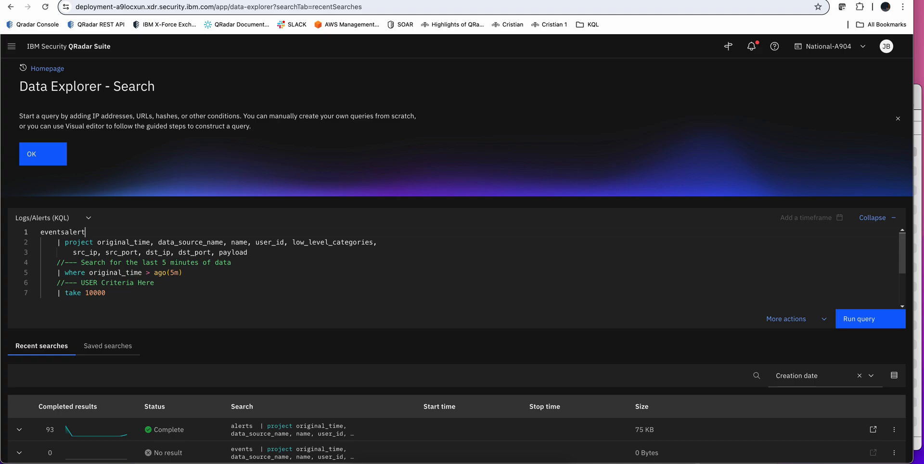
pyautogui.moveTo(85, 231)
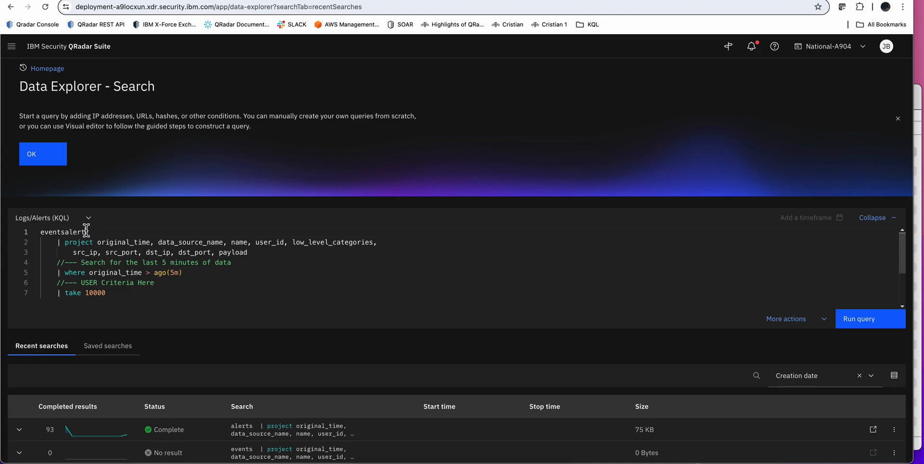
pyautogui.write('aler')
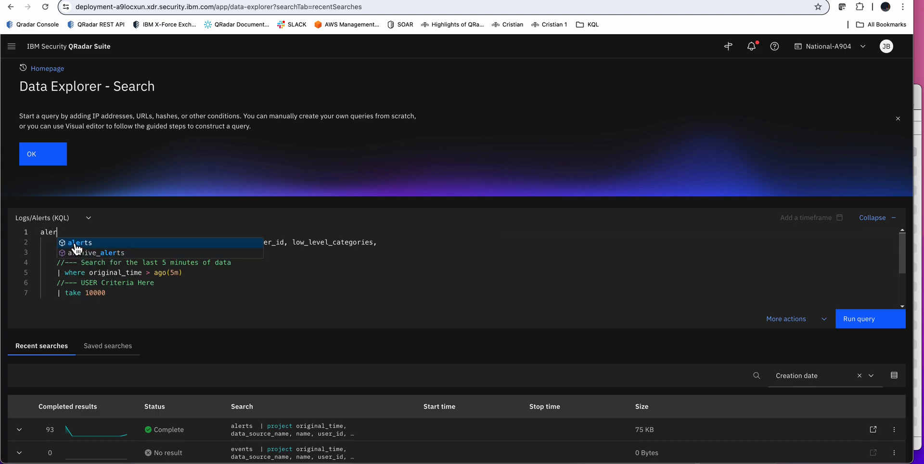
pyautogui.click(79, 242)
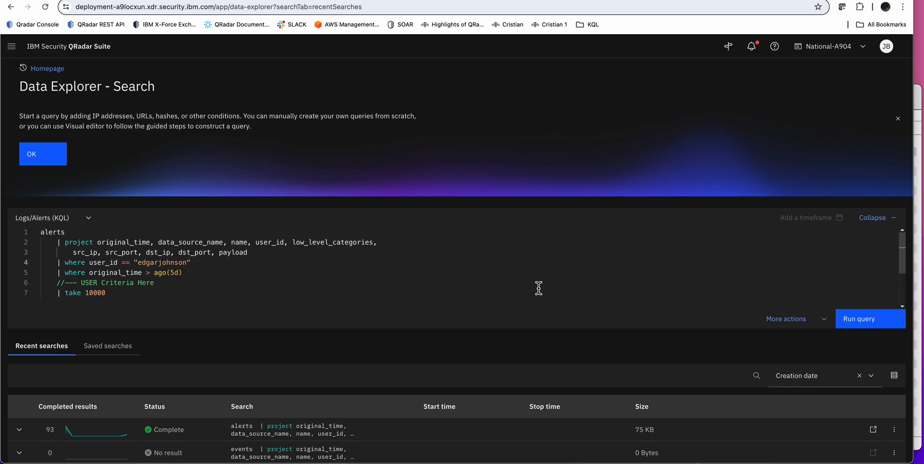
pyautogui.click(859, 318)
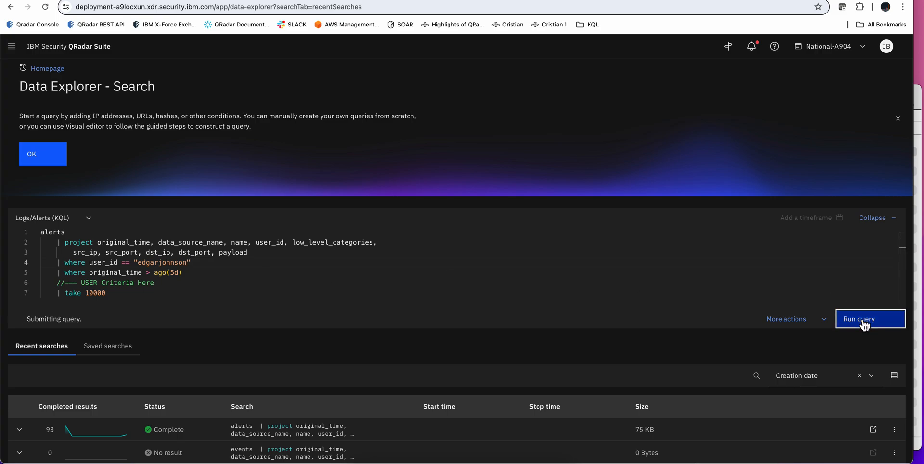
pyautogui.click(858, 318)
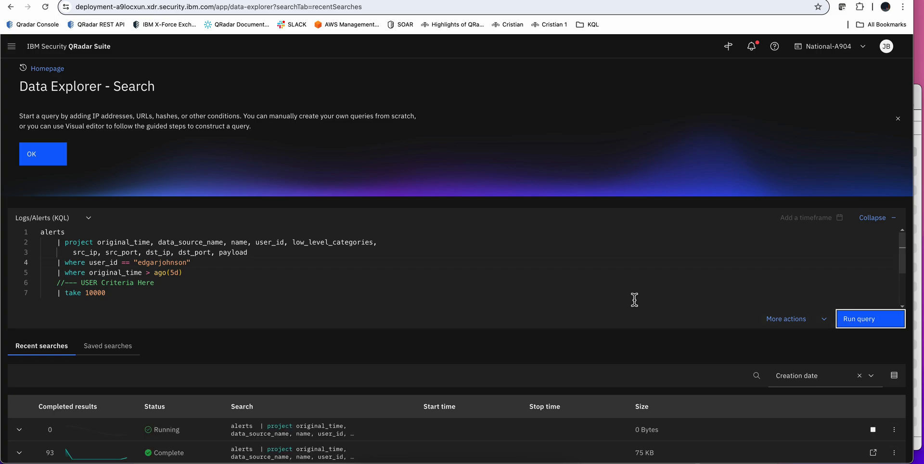
pyautogui.moveTo(528, 301)
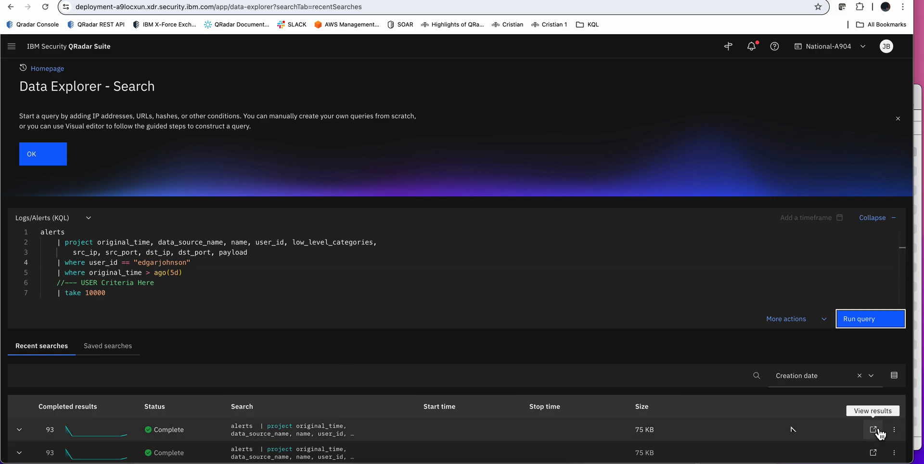
pyautogui.click(873, 429)
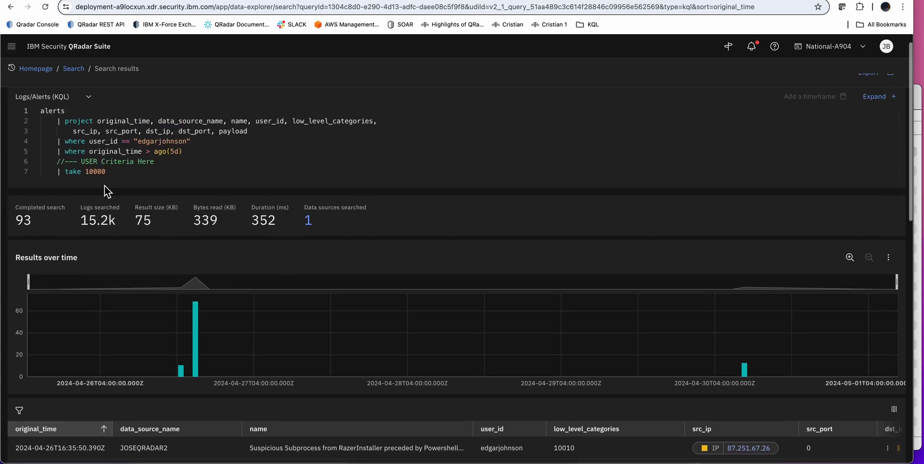
# Switch the search to Federated (STIX) with Crowdstrike Config as the only data source.
pyautogui.click(50, 96)
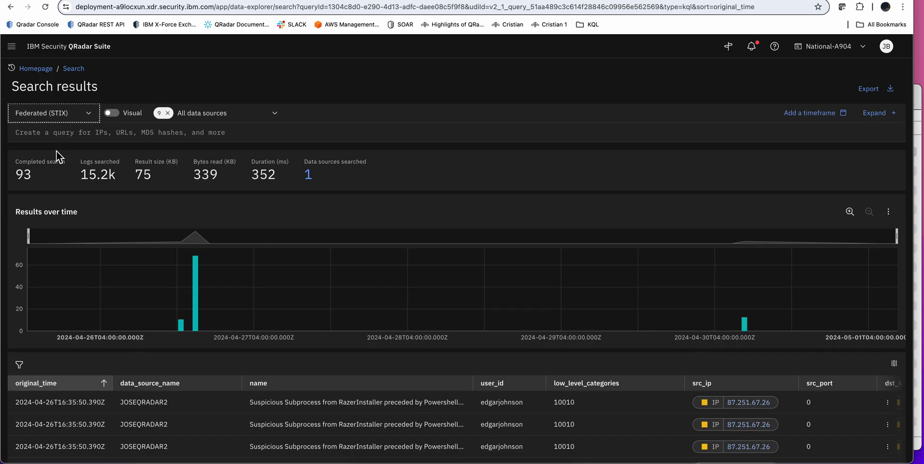
pyautogui.moveTo(153, 126)
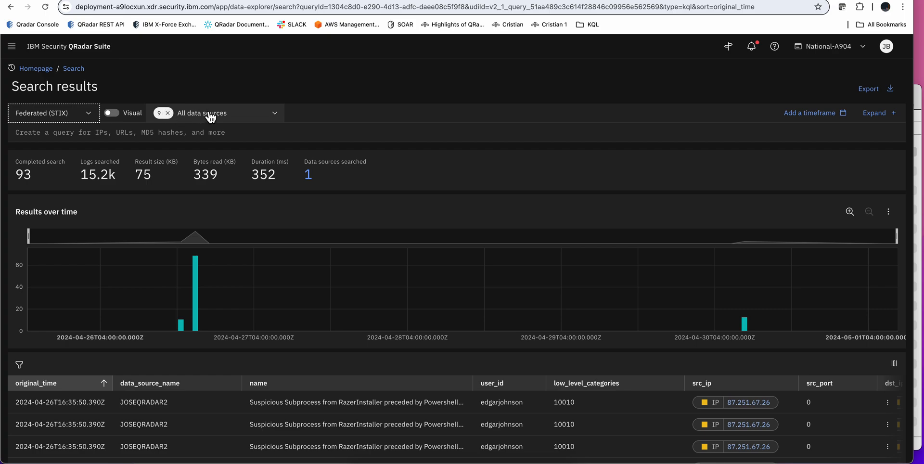
pyautogui.moveTo(230, 119)
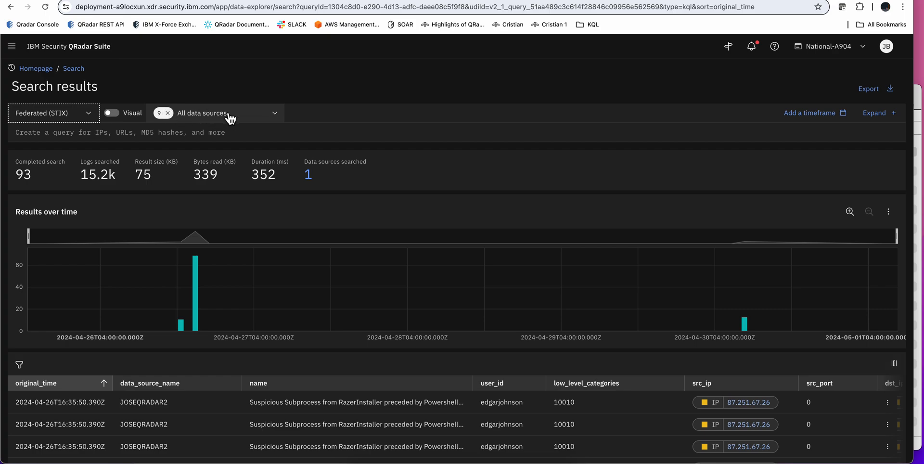
pyautogui.click(223, 112)
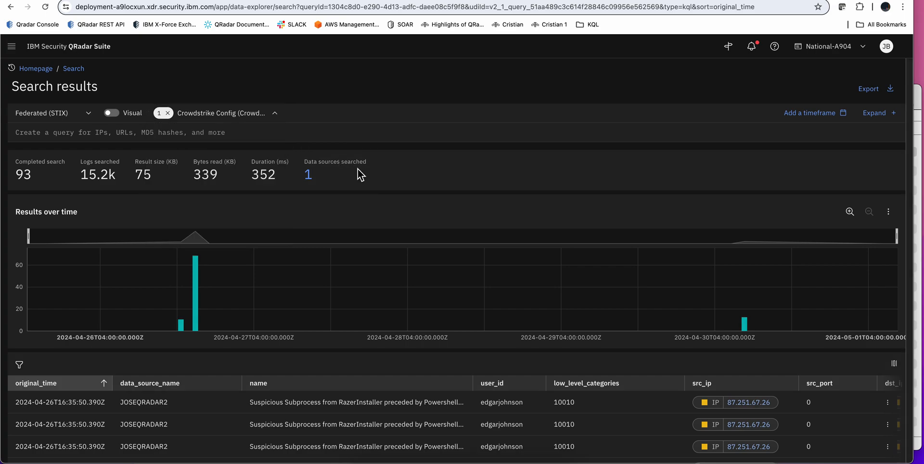
pyautogui.click(308, 174)
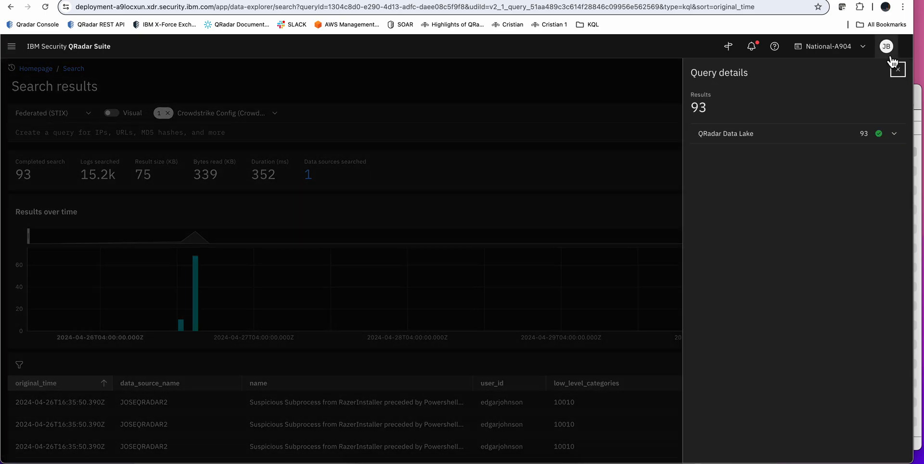
pyautogui.click(896, 67)
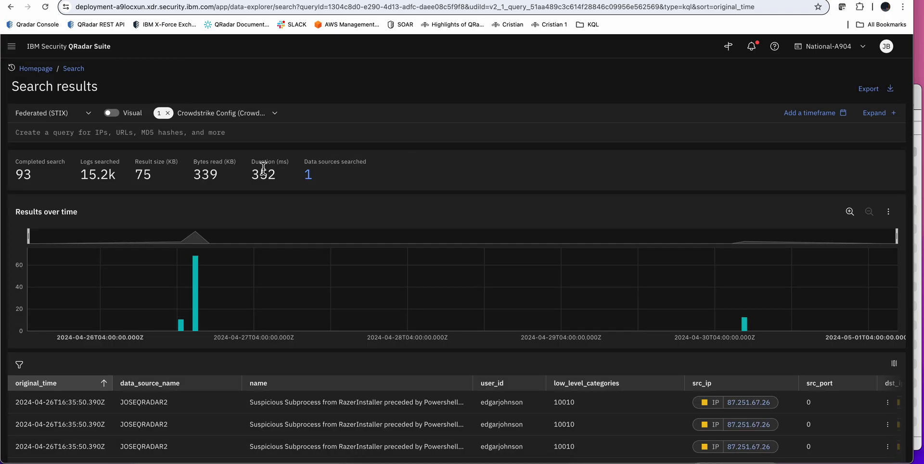
pyautogui.moveTo(239, 173)
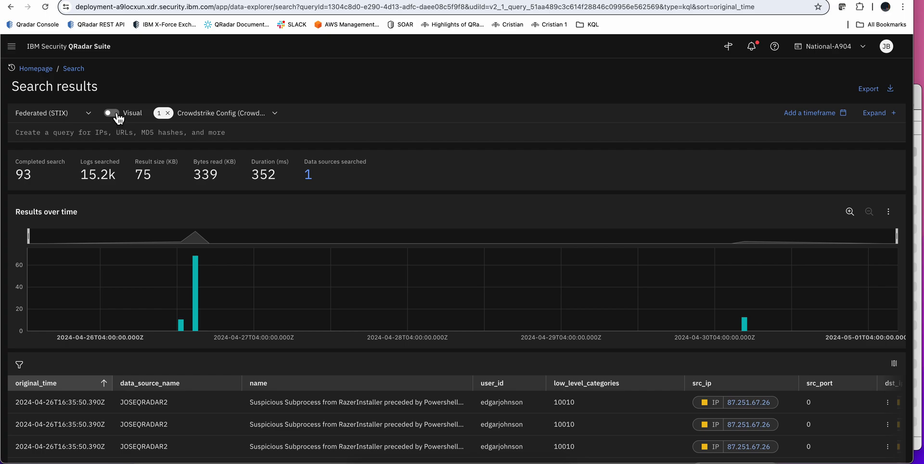
# Turn on the visual query builder and choose the recent file:hashes.'SHA-256' observable.
pyautogui.click(111, 113)
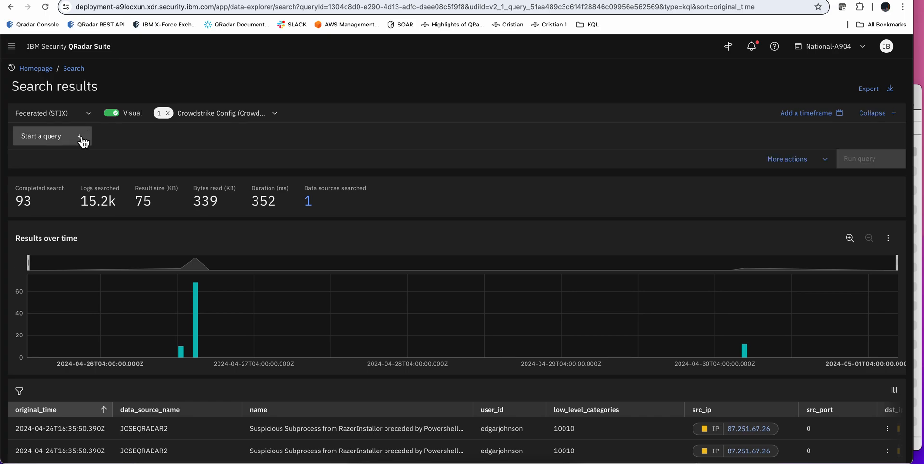
pyautogui.moveTo(82, 142)
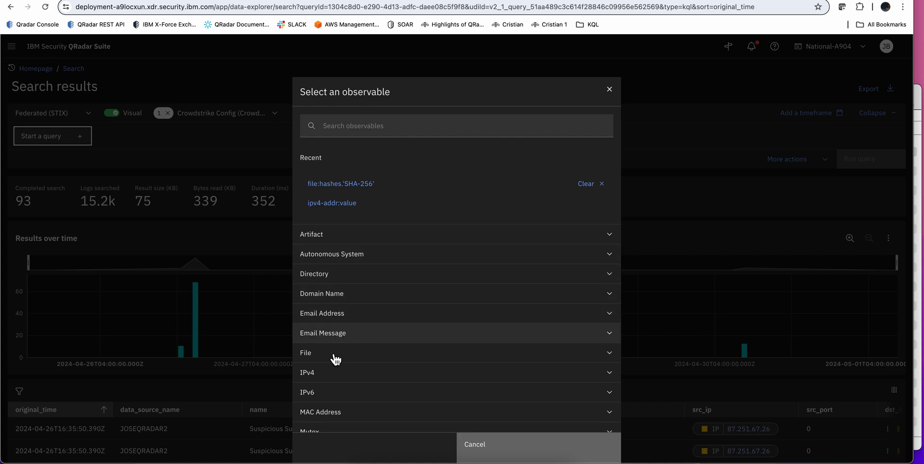
pyautogui.moveTo(412, 275)
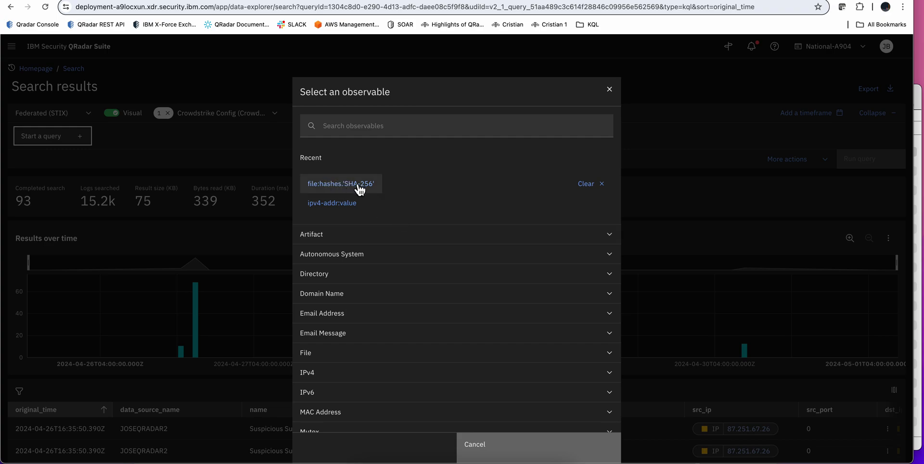
pyautogui.scroll(-3)
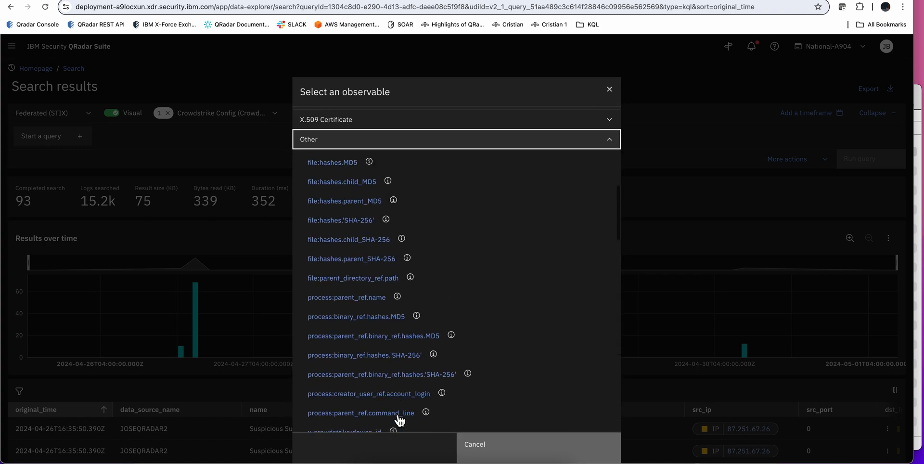
pyautogui.scroll(-3)
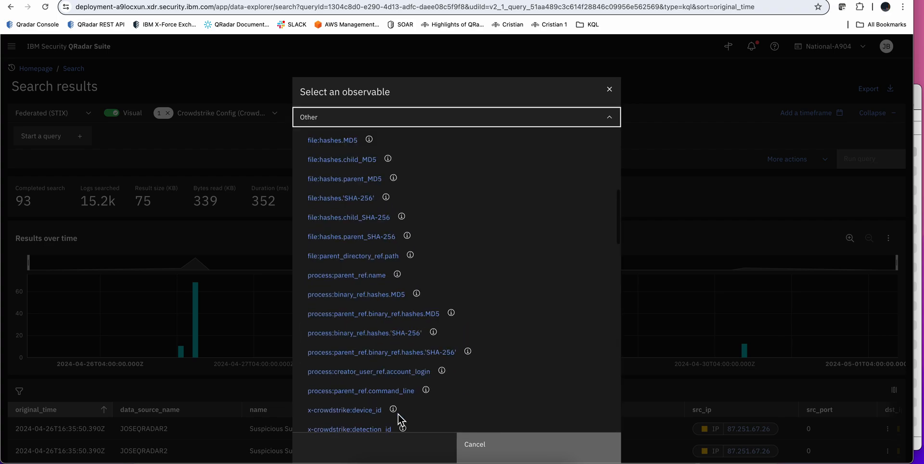
pyautogui.click(456, 117)
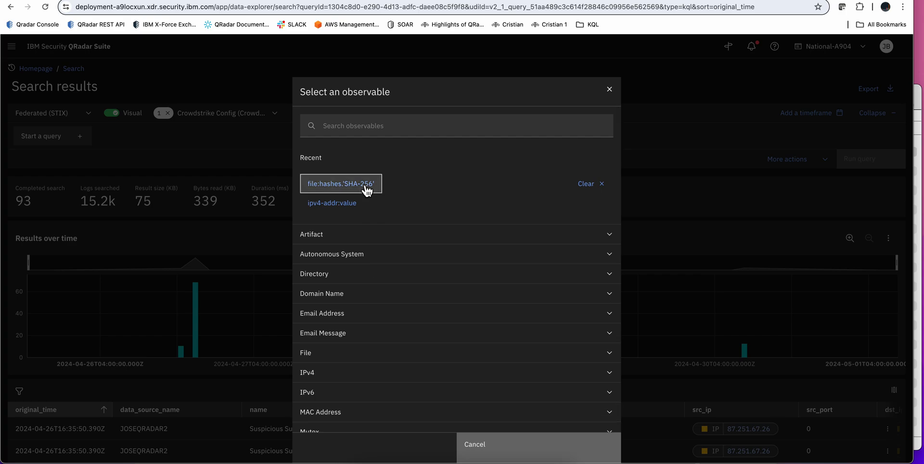
# In QRadar Event Details, scroll to the SHA256 Hash (custom) field to get the hash.
pyautogui.click(341, 183)
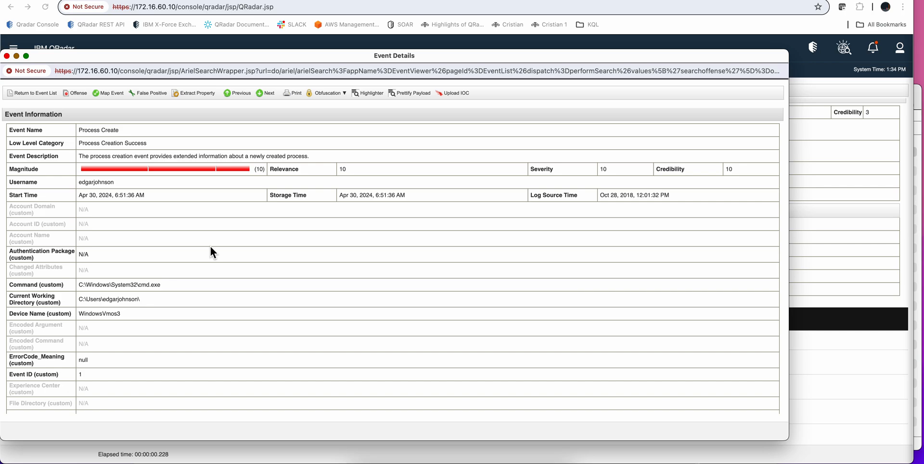
pyautogui.scroll(-3)
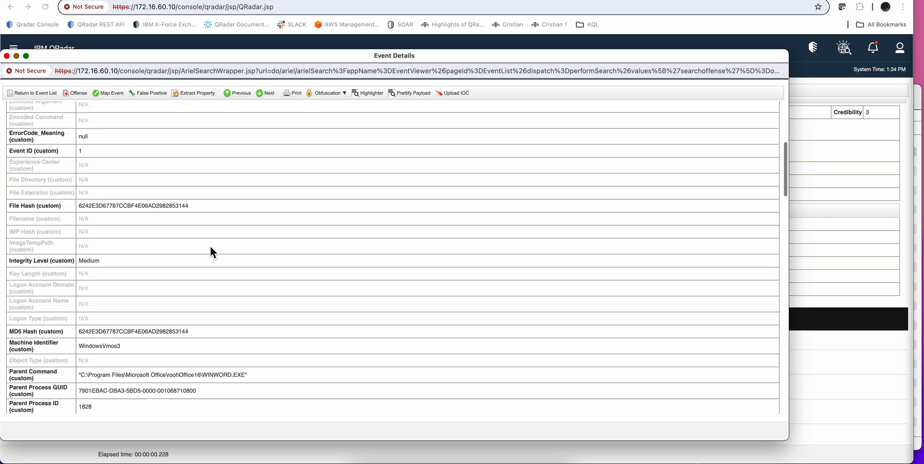
pyautogui.scroll(-3)
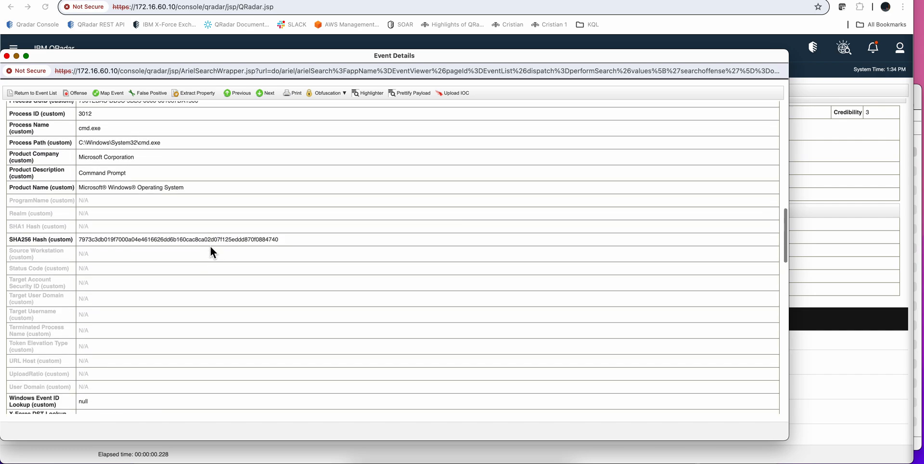
pyautogui.scroll(-3)
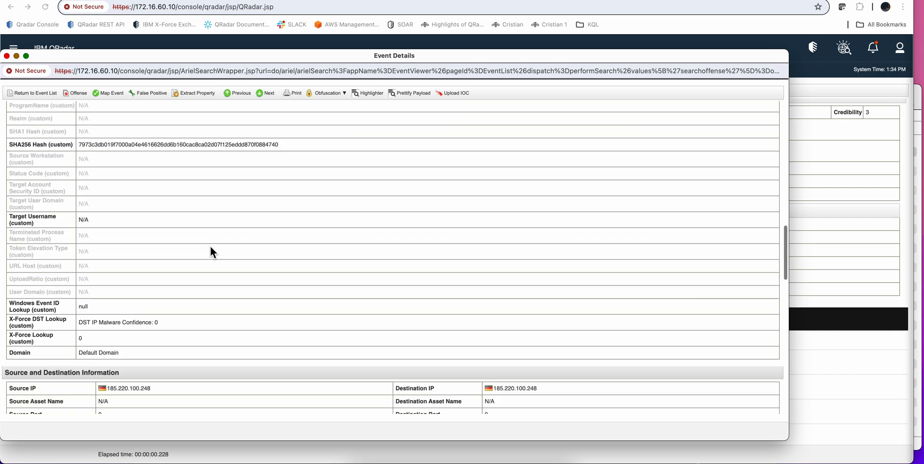
pyautogui.scroll(-3)
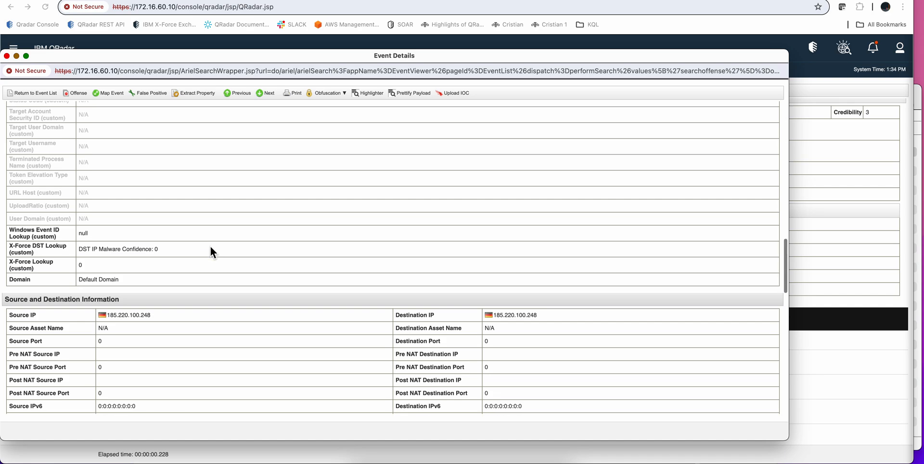
pyautogui.scroll(-3)
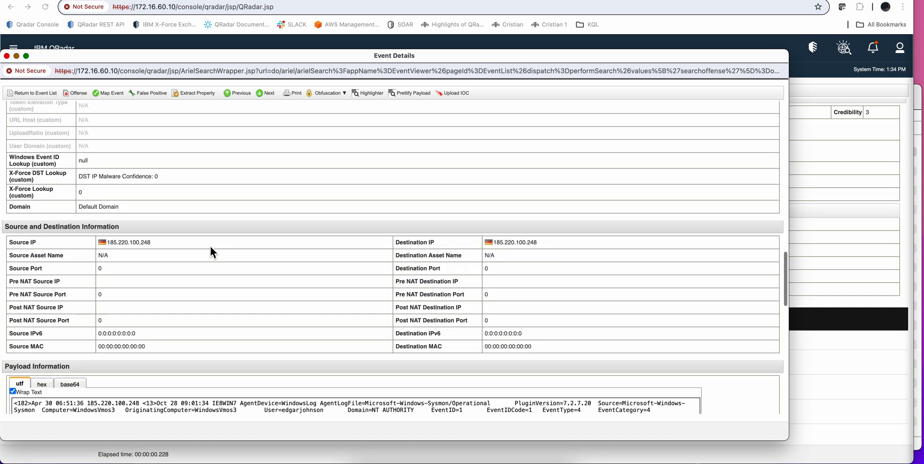
pyautogui.scroll(3)
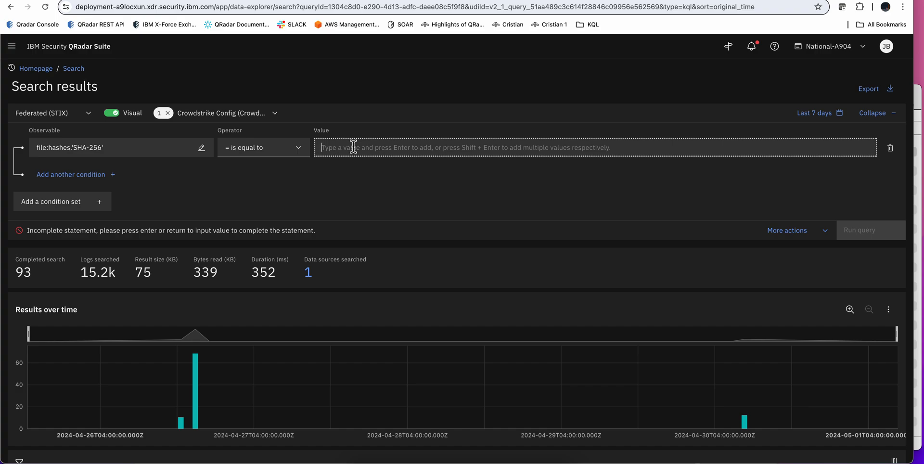
# Enter hash 7973c3d019f7…0884740 as the SHA-256 value and run the federated search.
pyautogui.write('7973c3d019f7000a04e4616626dd6b160cac8ca02d07f125eddd870f0884740')
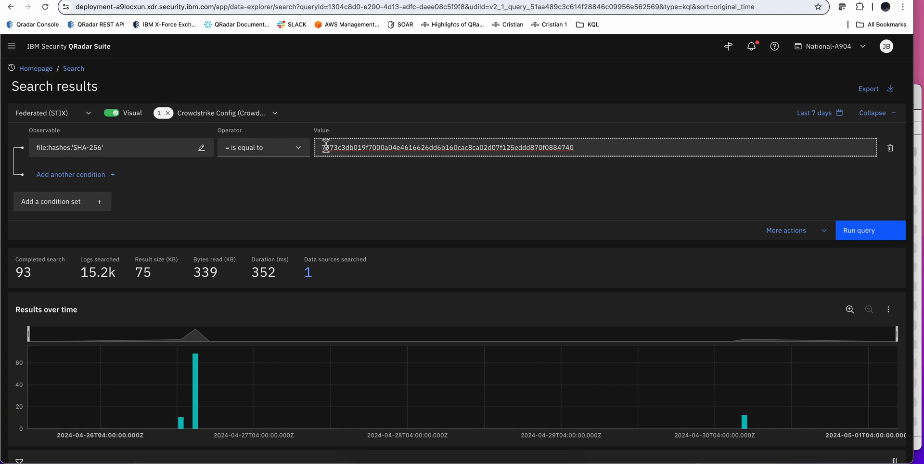
pyautogui.click(330, 147)
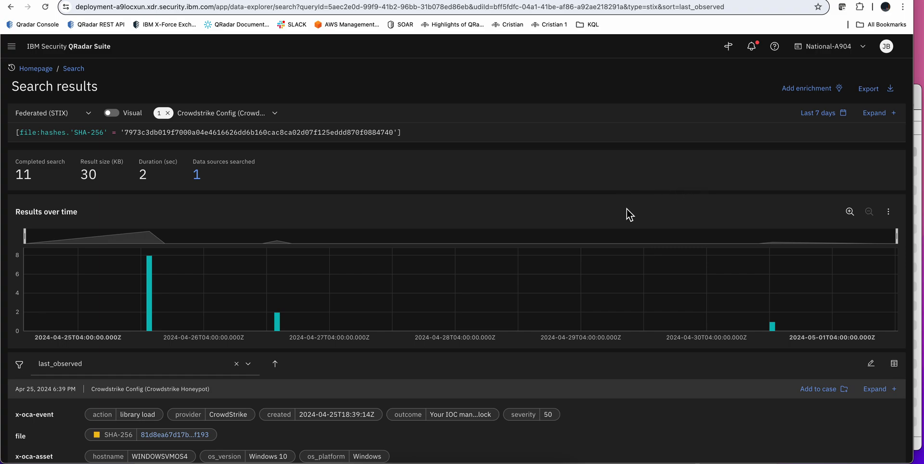
# Expand the first CrowdStrike library-load result to review its High-severity detection details.
pyautogui.scroll(-3)
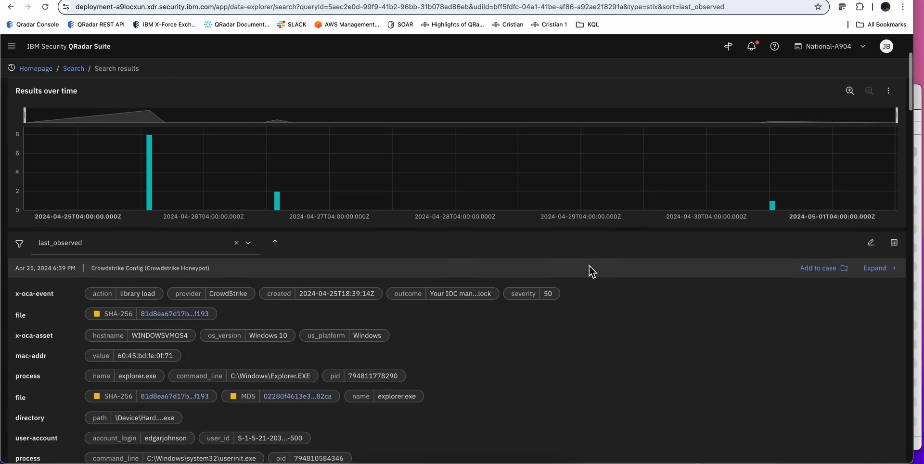
pyautogui.scroll(-3)
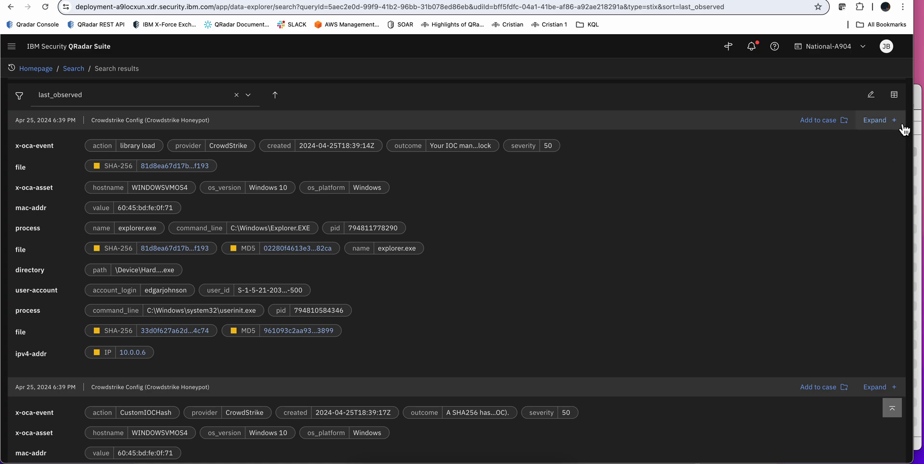
pyautogui.click(878, 120)
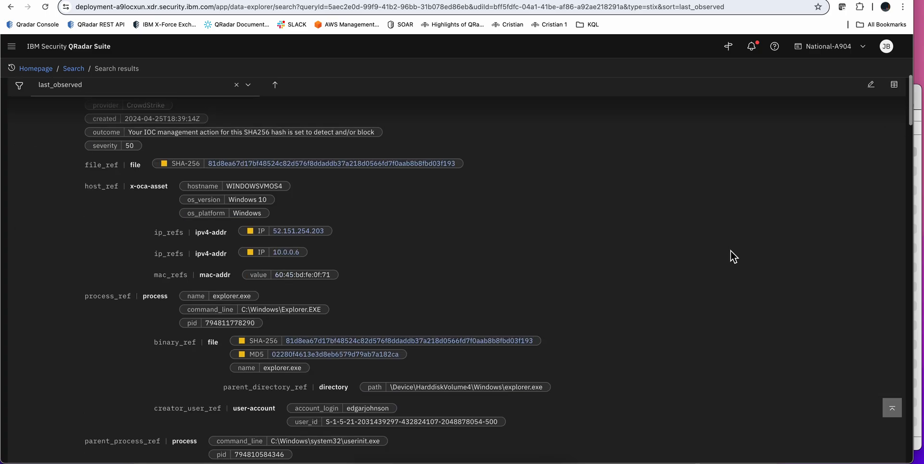
pyautogui.scroll(-3)
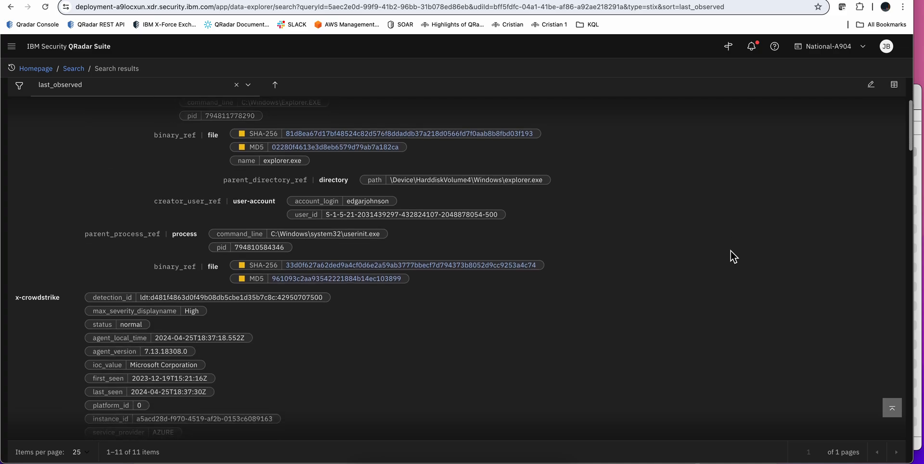
pyautogui.scroll(-3)
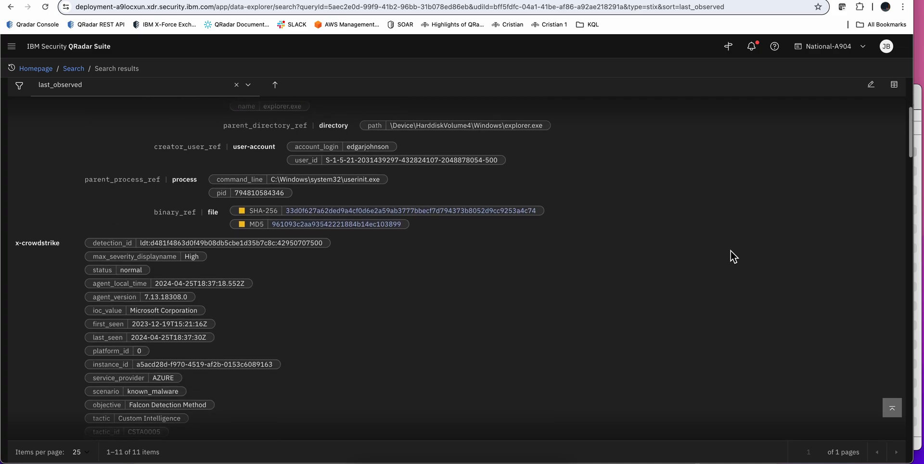
pyautogui.scroll(-3)
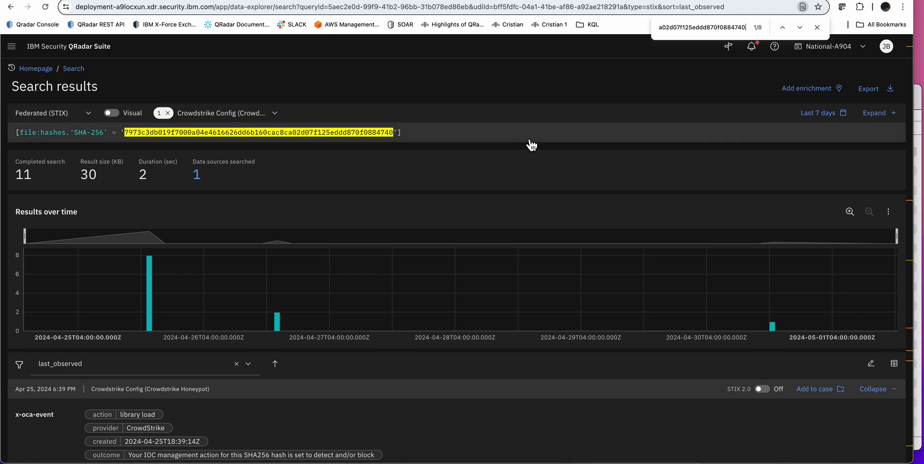
pyautogui.moveTo(494, 113)
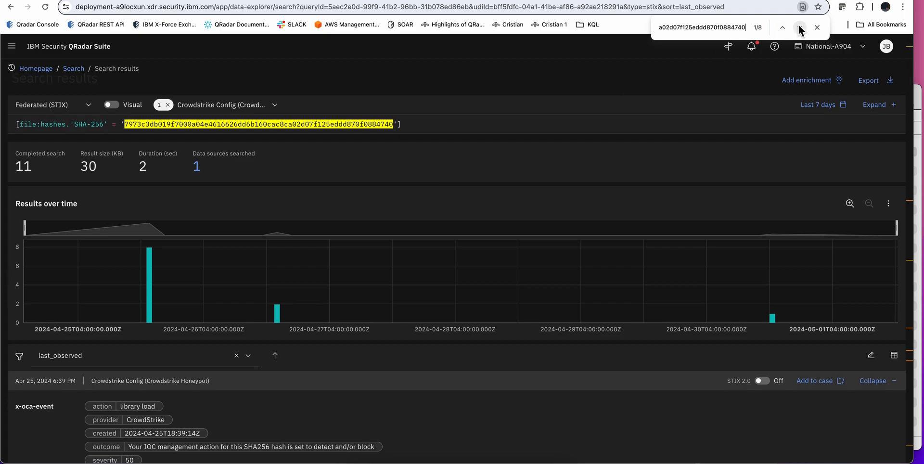
# Step through page matches for the hash to match 3 of 8, a file-write event.
pyautogui.click(799, 27)
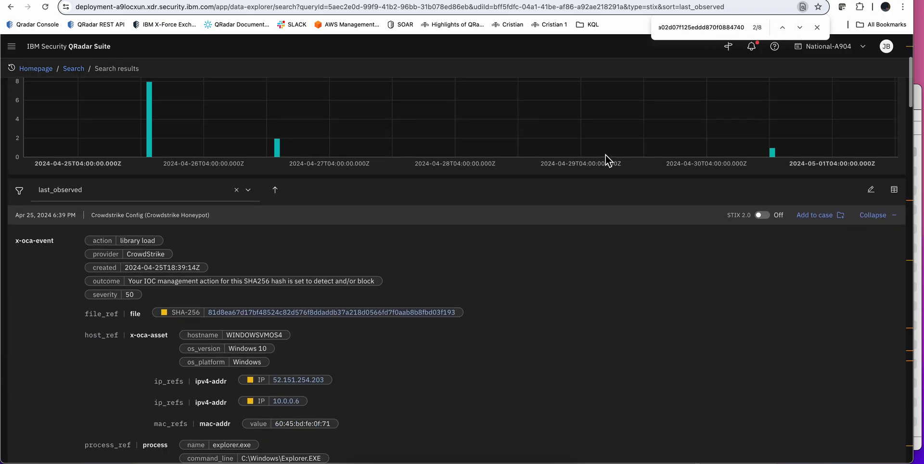
pyautogui.click(799, 26)
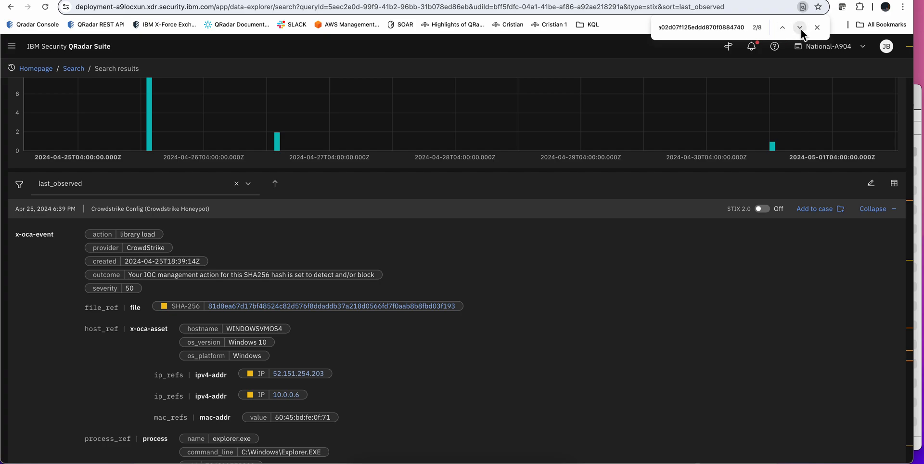
pyautogui.click(800, 27)
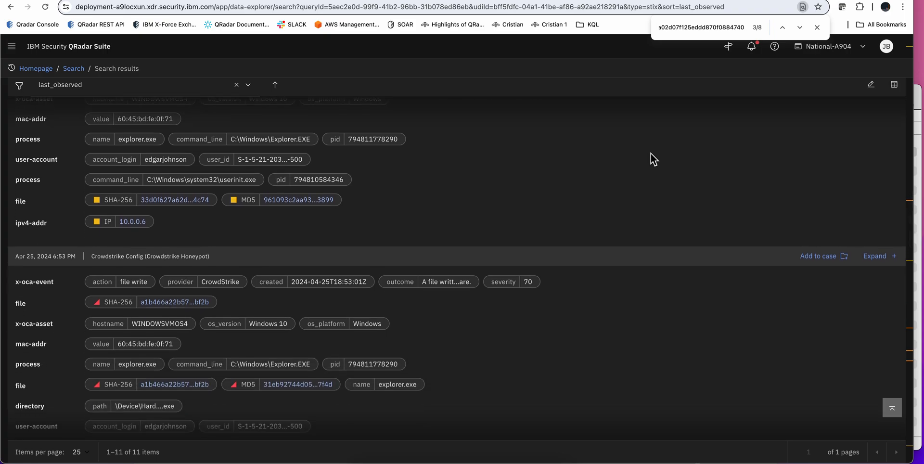
pyautogui.scroll(-3)
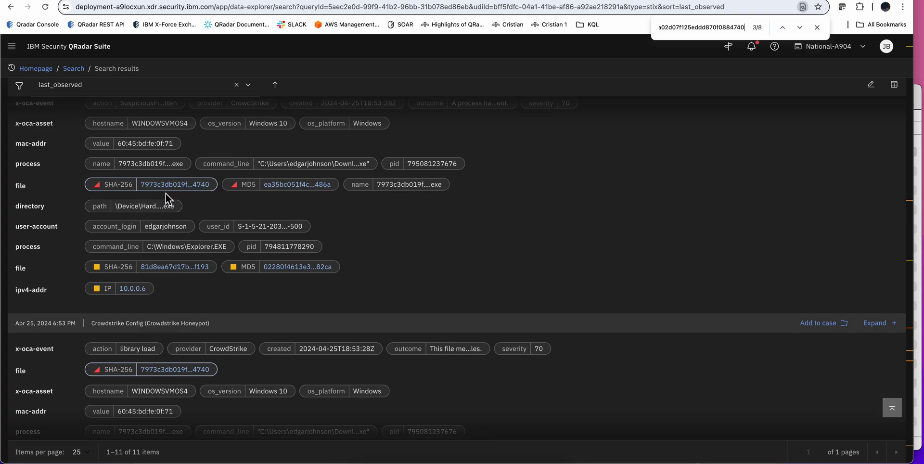
pyautogui.moveTo(167, 264)
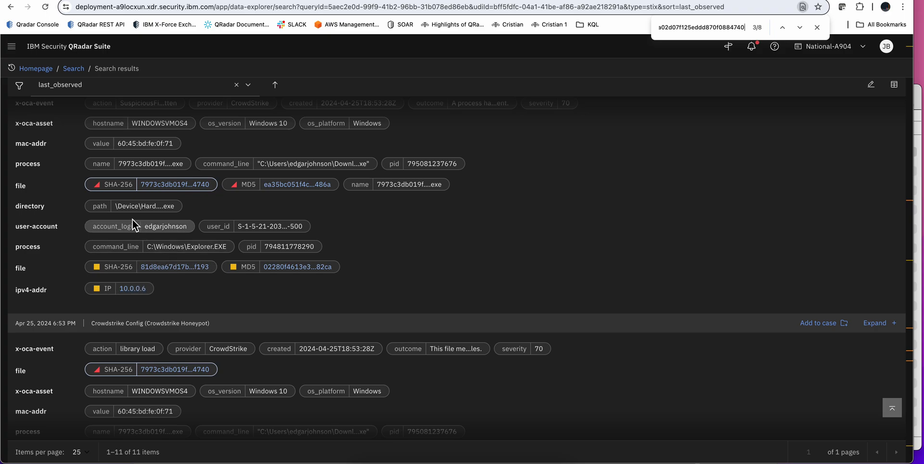
pyautogui.moveTo(220, 180)
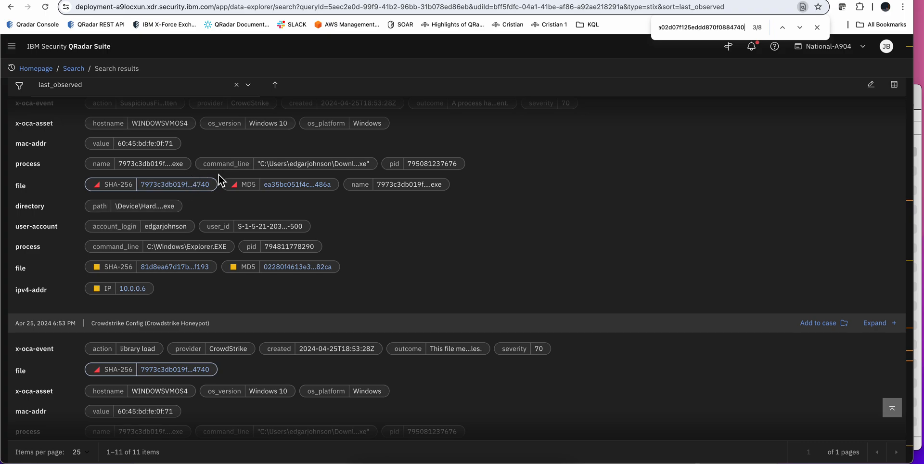
pyautogui.scroll(-3)
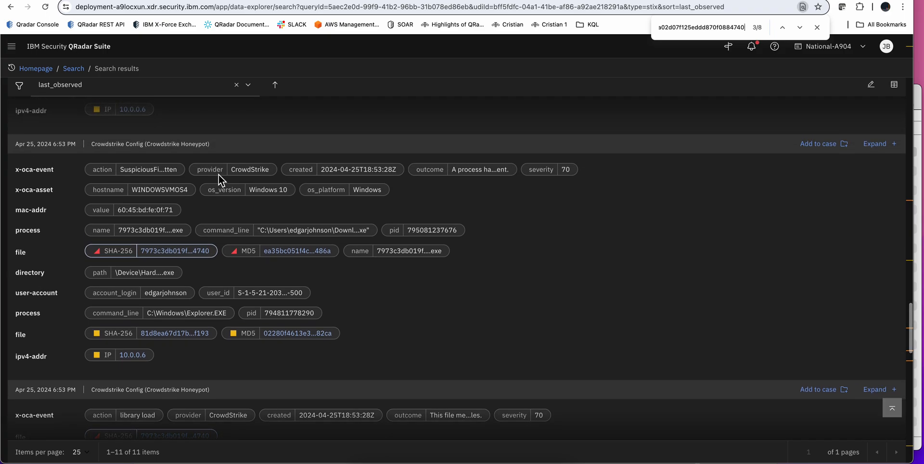